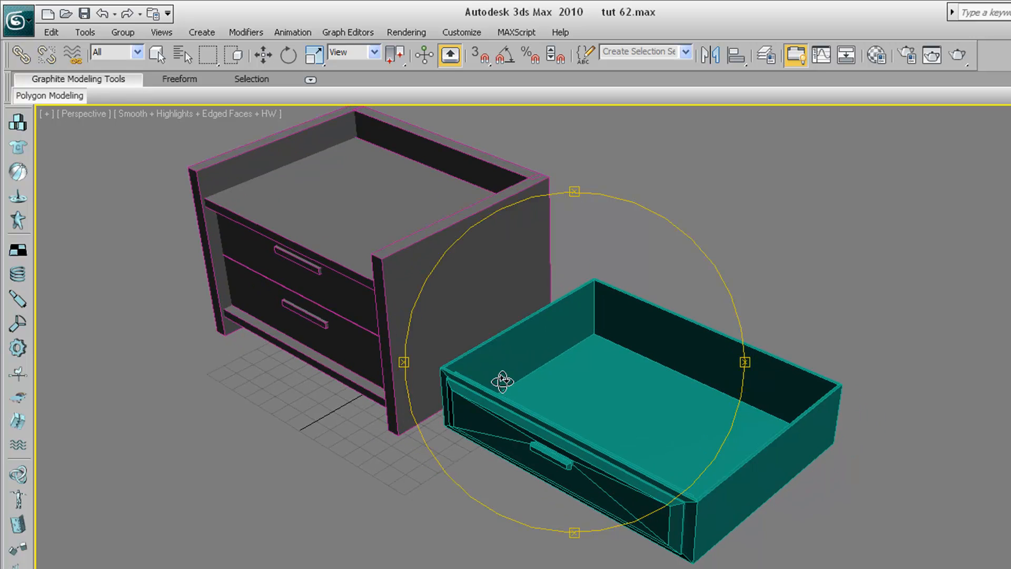
Orbit and zoom the Perspective view in around the teal drawer's front.
{"action": "left_click_drag", "start_coordinate": [501, 380], "coordinate": [553, 316]}
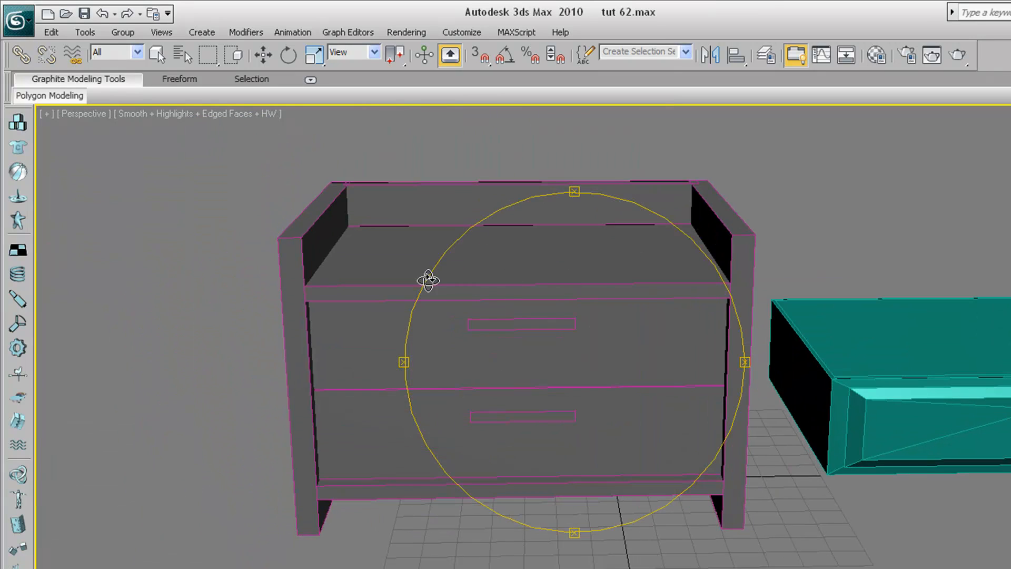
{"action": "left_click_drag", "start_coordinate": [428, 279], "coordinate": [286, 97]}
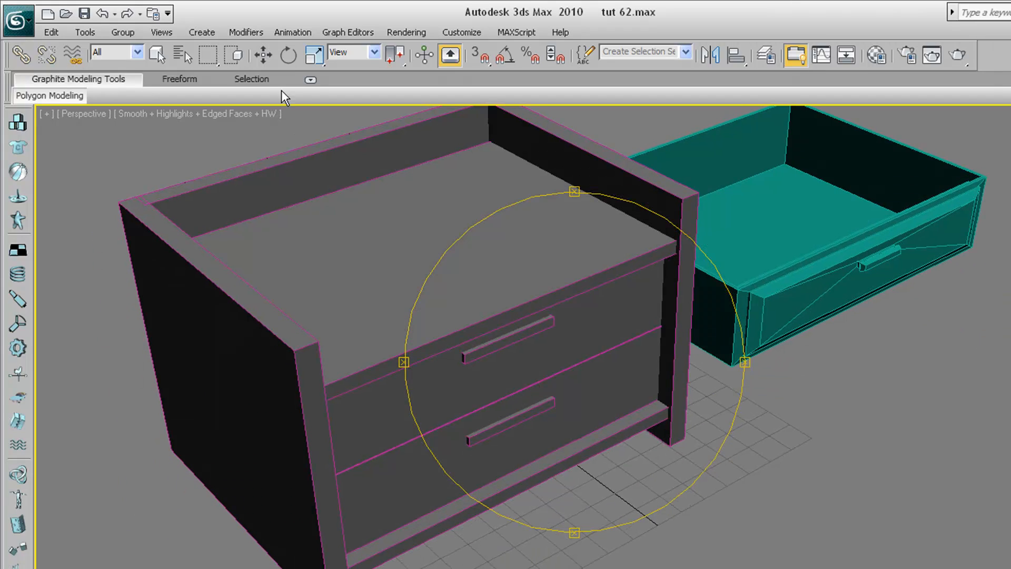
{"action": "left_click", "coordinate": [262, 55]}
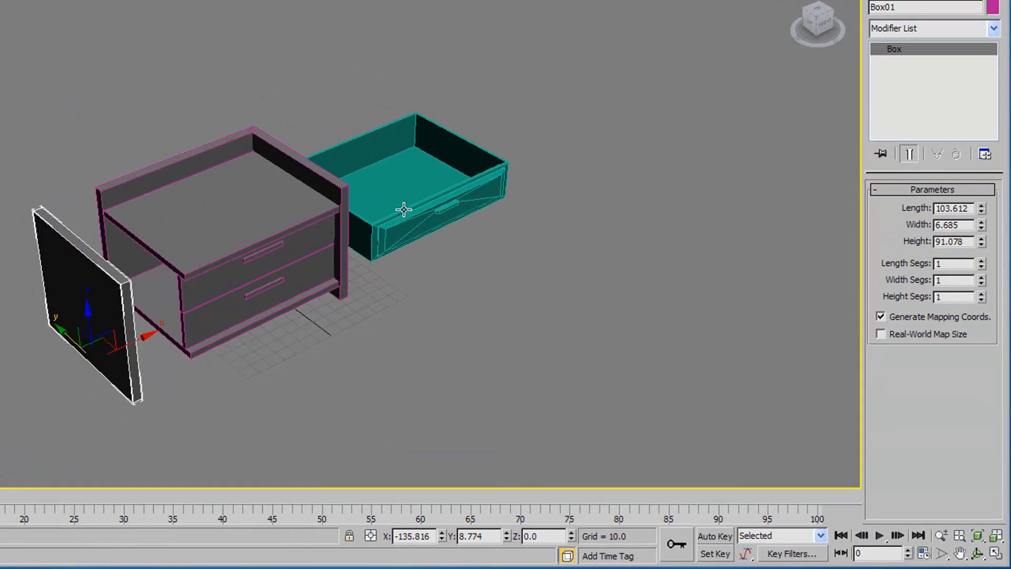
{"action": "left_click_drag", "start_coordinate": [403, 207], "coordinate": [274, 195]}
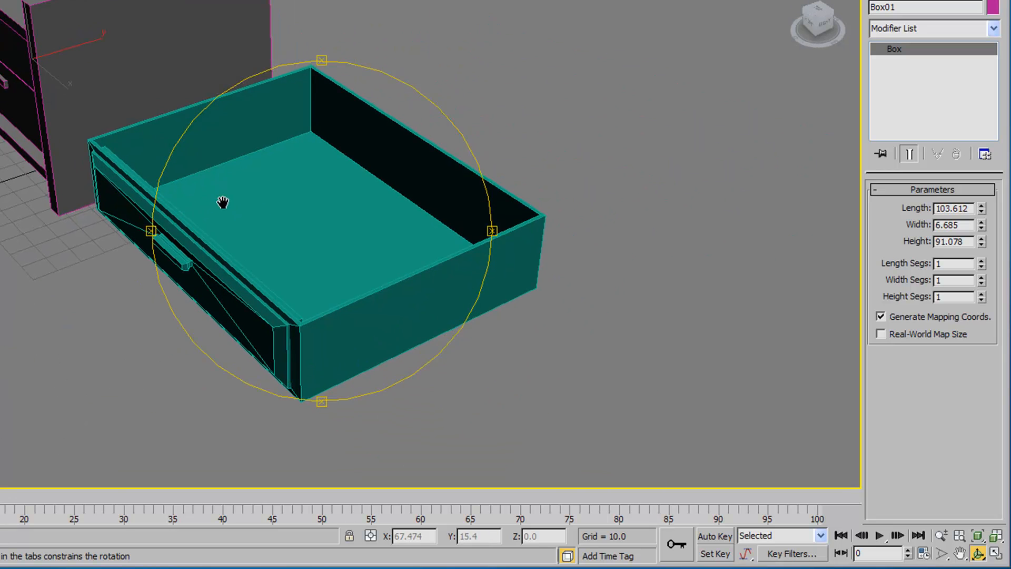
{"action": "left_click_drag", "start_coordinate": [222, 203], "coordinate": [252, 270]}
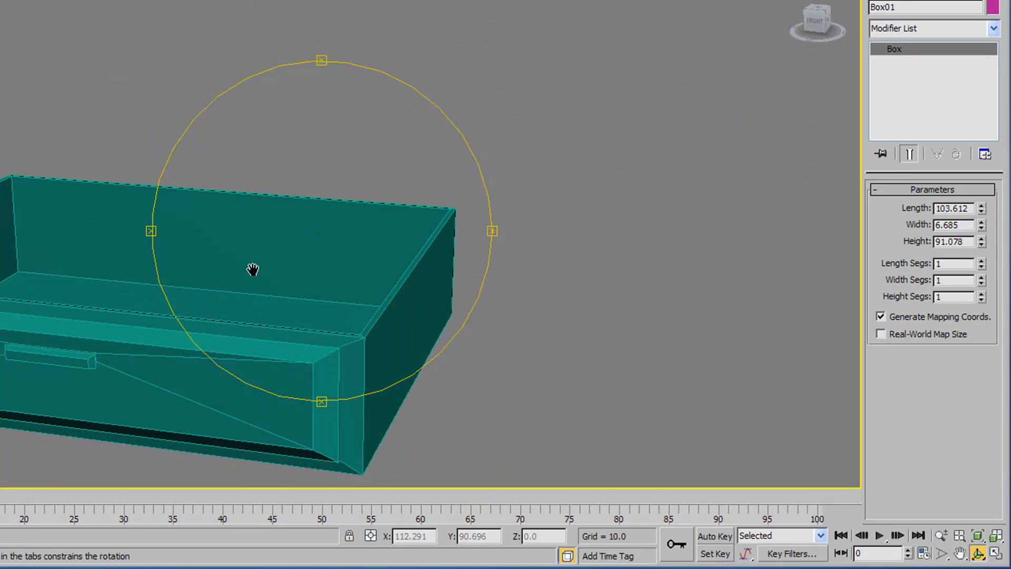
{"action": "left_click_drag", "start_coordinate": [254, 269], "coordinate": [207, 308]}
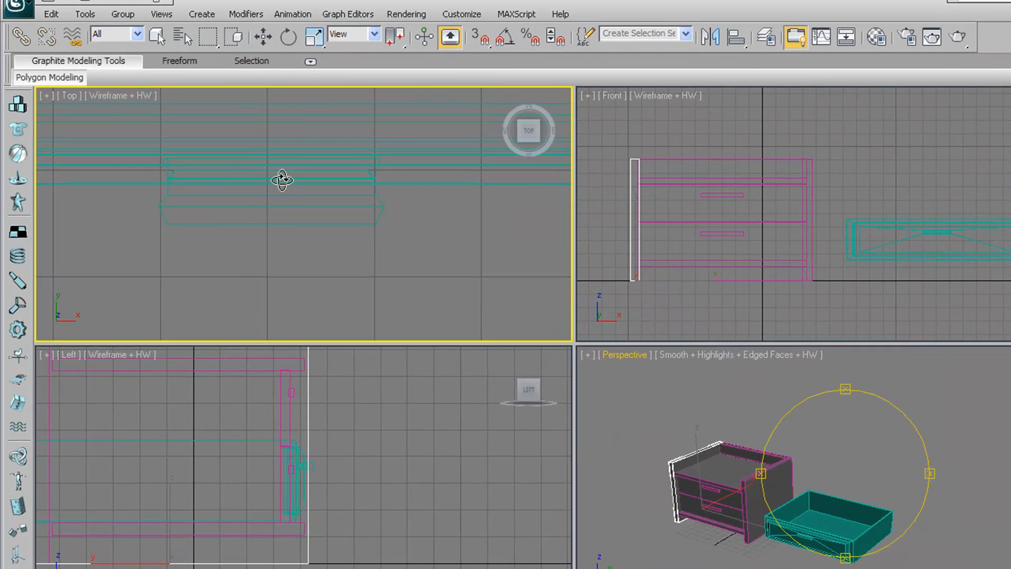
{"action": "left_click_drag", "start_coordinate": [281, 180], "coordinate": [258, 238]}
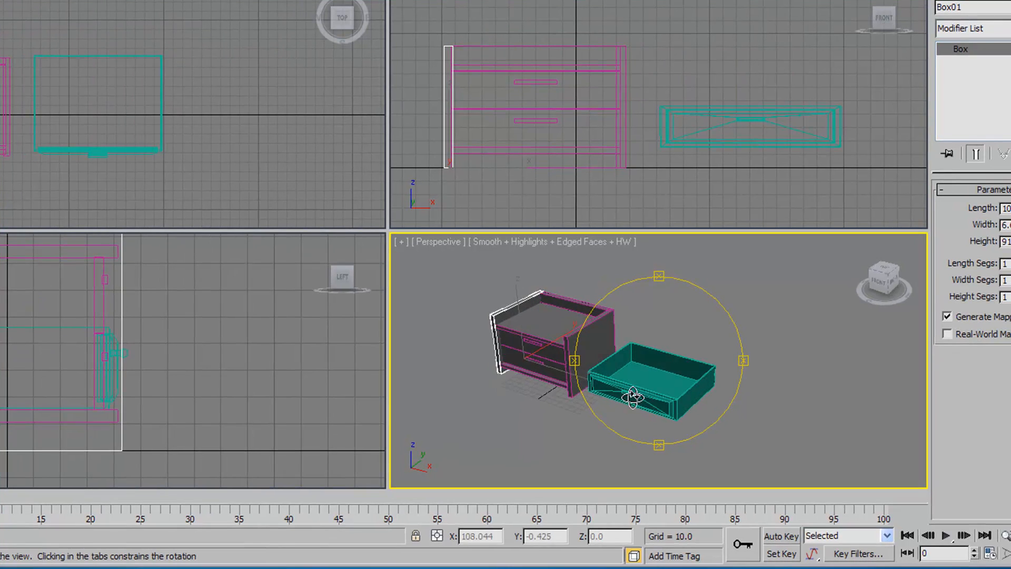
{"action": "left_click_drag", "start_coordinate": [632, 397], "coordinate": [690, 361]}
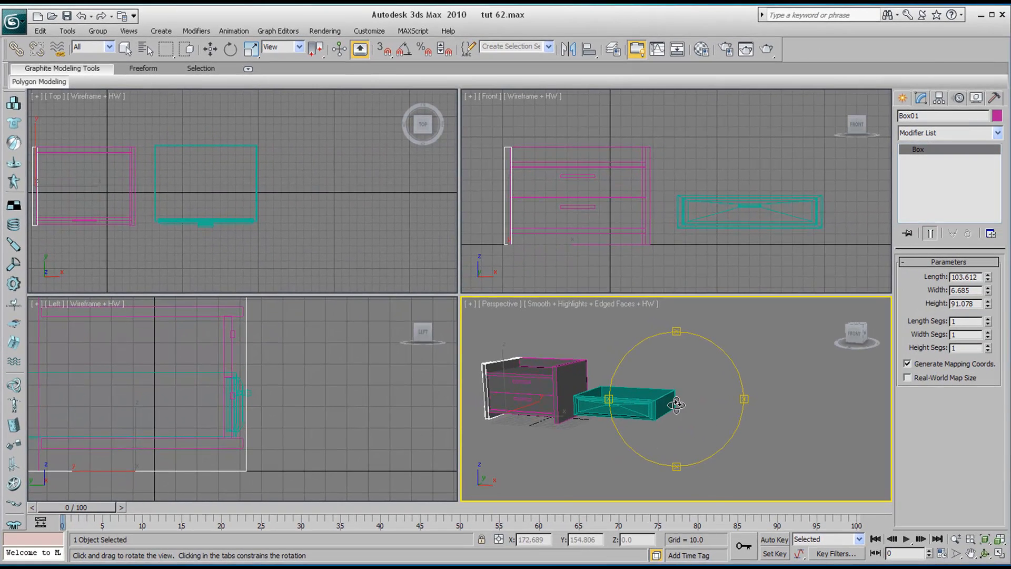
Toggle the maximized Perspective view and bring up the Standard Primitives geometry list.
{"action": "key", "text": "alt+w"}
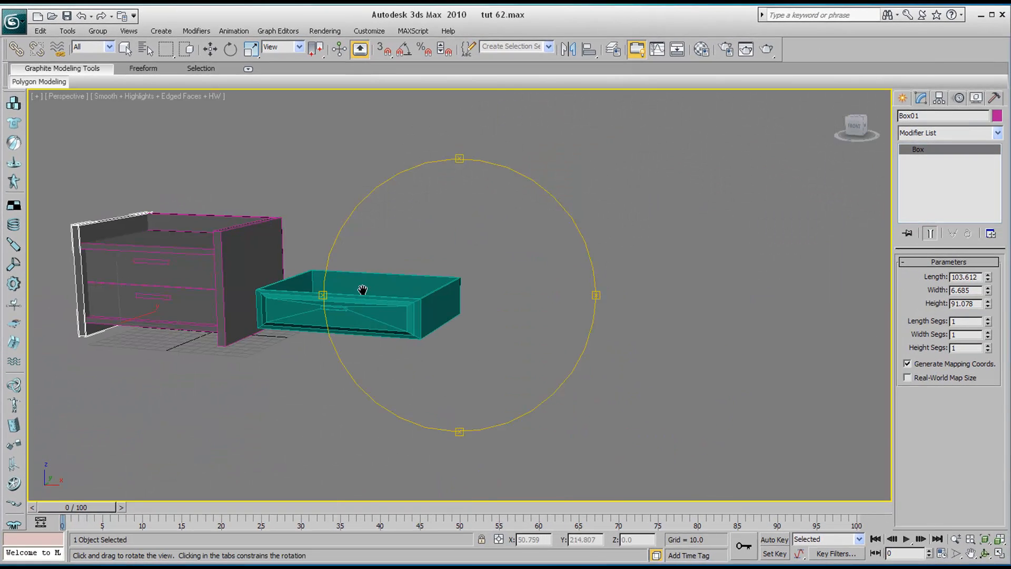
{"action": "key", "text": "Alt+w"}
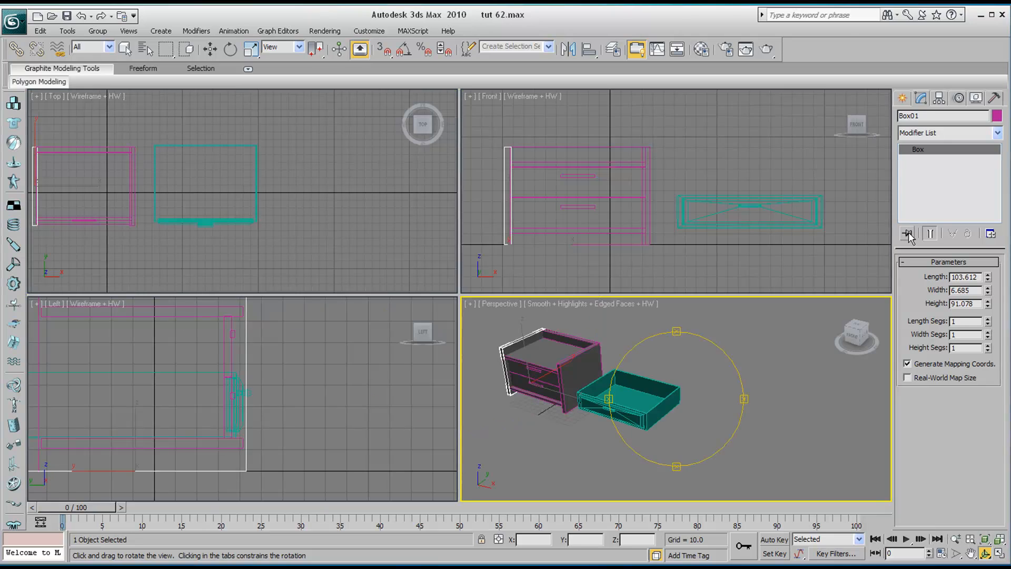
{"action": "left_click", "coordinate": [908, 118]}
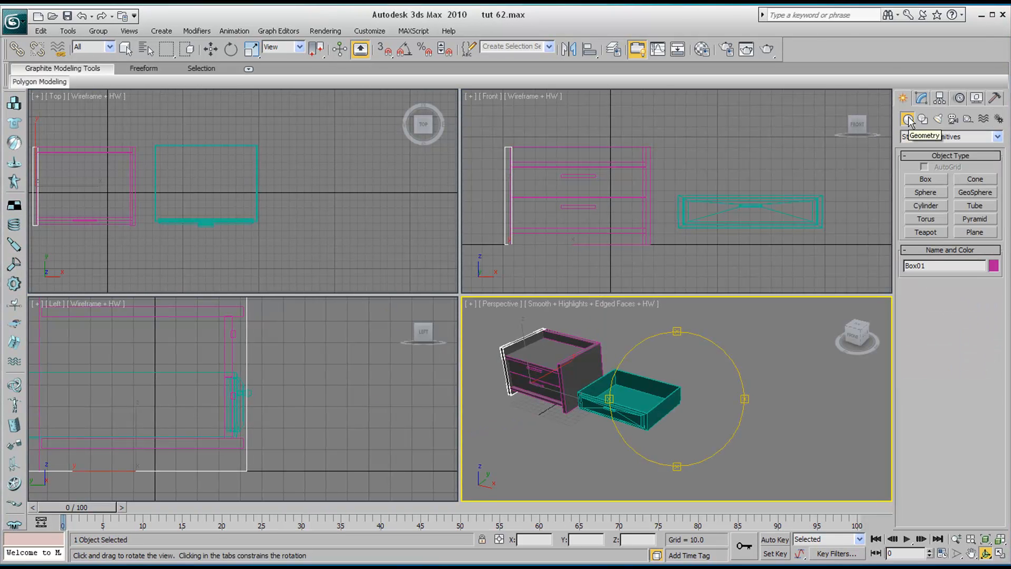
{"action": "left_click", "coordinate": [924, 179]}
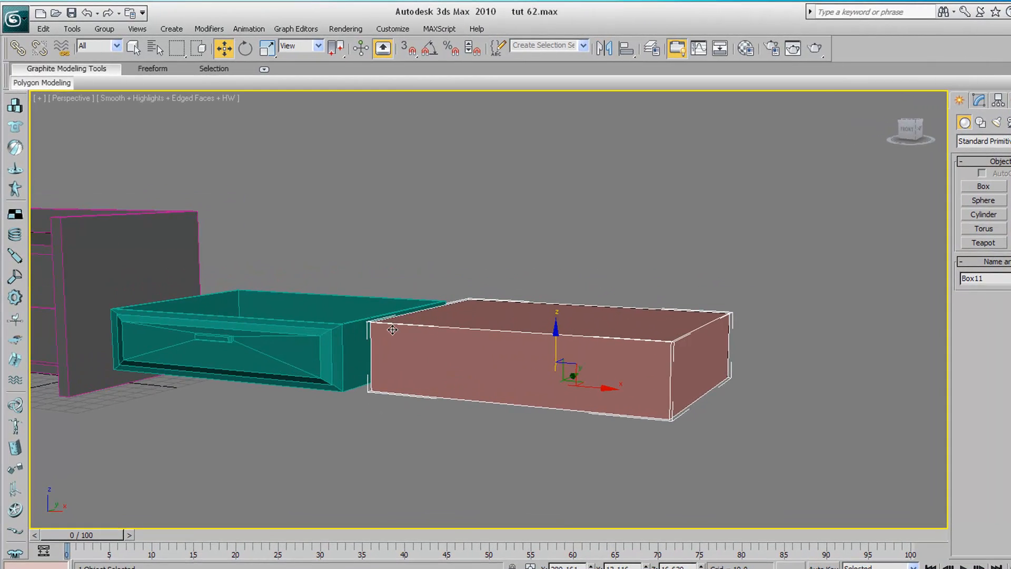
{"action": "mouse_move", "coordinate": [461, 351]}
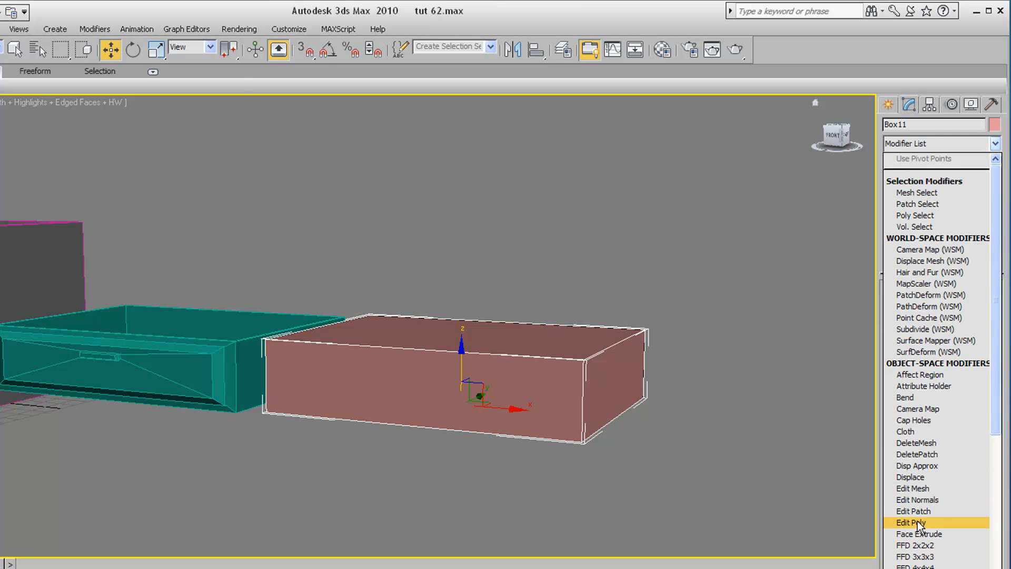
Apply Edit Poly to Box11 and select its front polygon.
{"action": "left_click", "coordinate": [910, 522]}
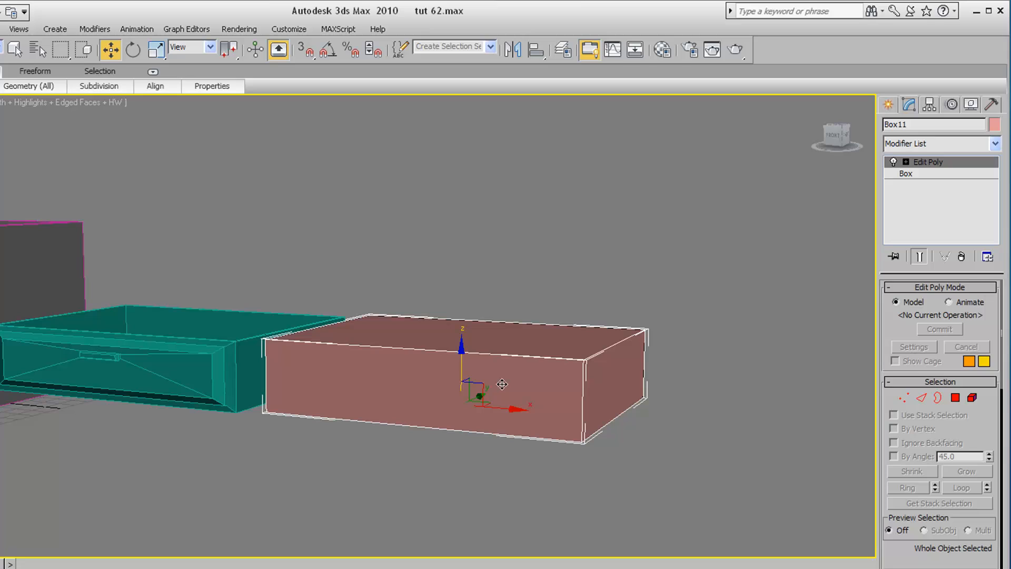
{"action": "mouse_move", "coordinate": [957, 426]}
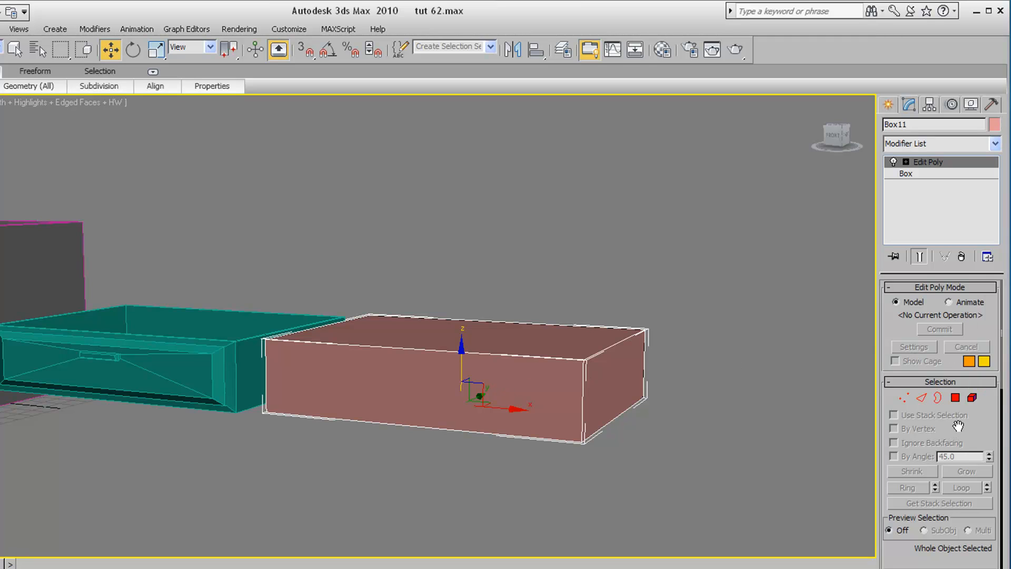
{"action": "mouse_move", "coordinate": [956, 398]}
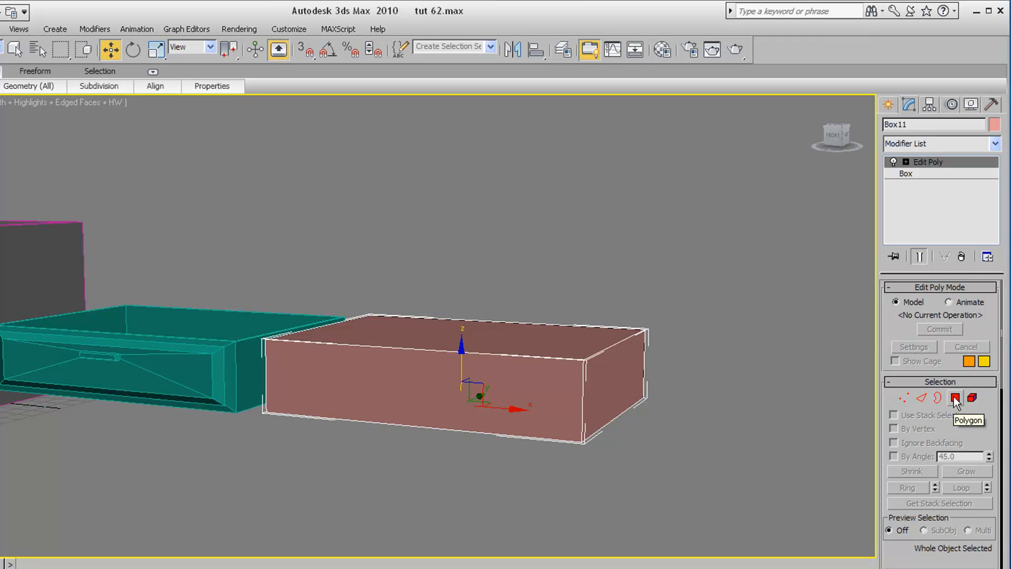
{"action": "left_click", "coordinate": [955, 398]}
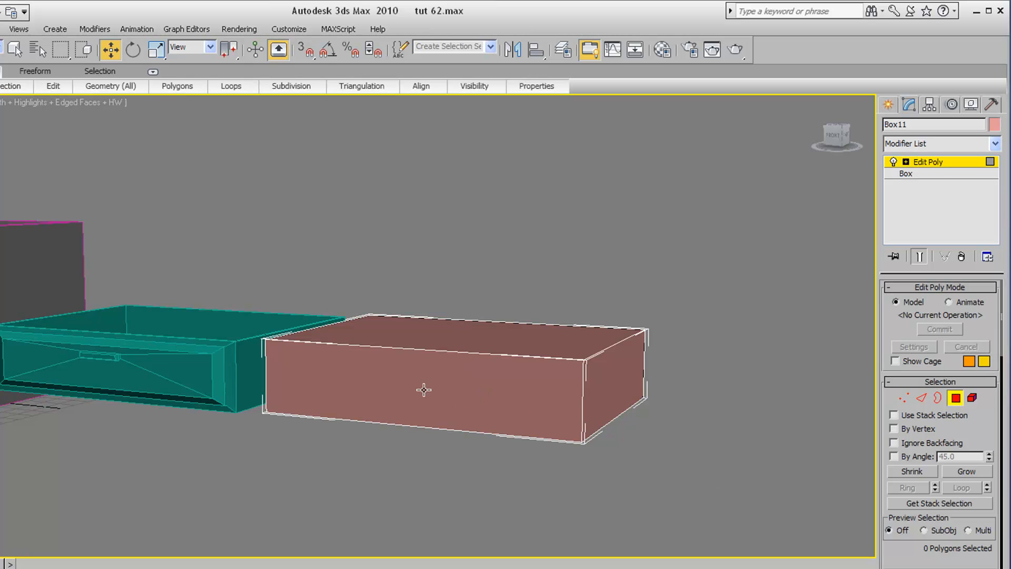
{"action": "left_click", "coordinate": [426, 380]}
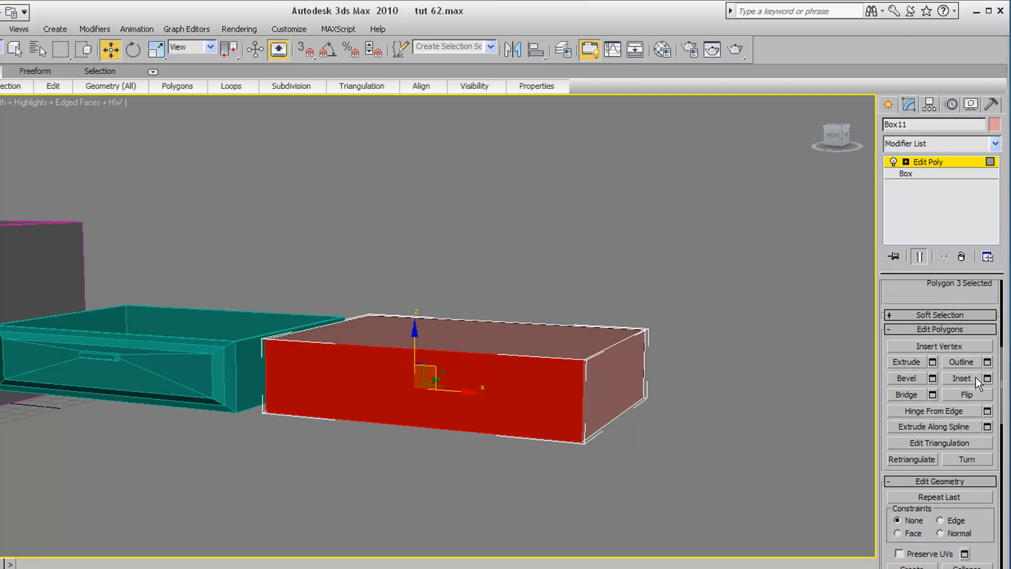
Inset Box11's front face into a rim border, then extrude that face inward.
{"action": "left_click", "coordinate": [960, 379]}
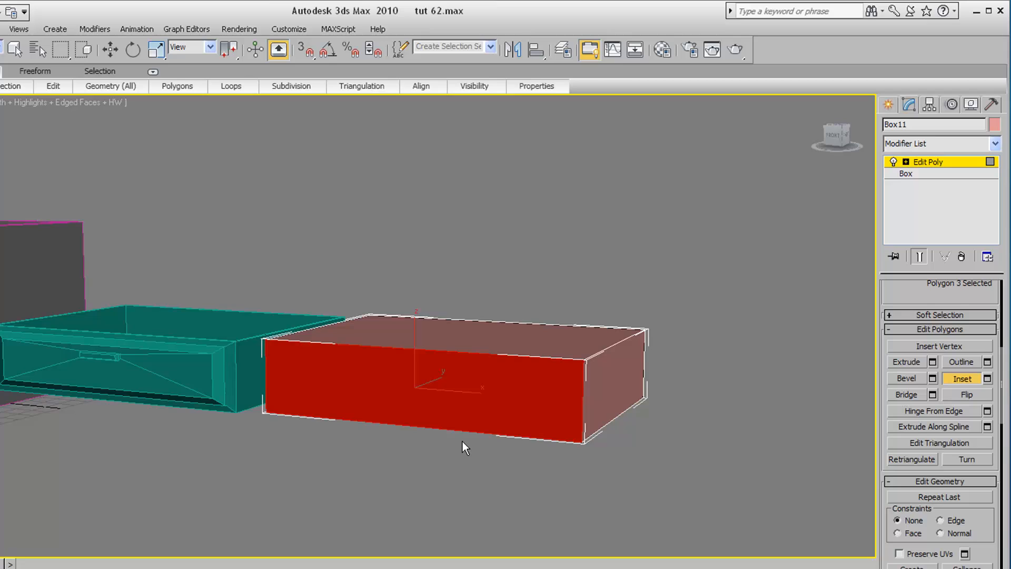
{"action": "mouse_move", "coordinate": [737, 426]}
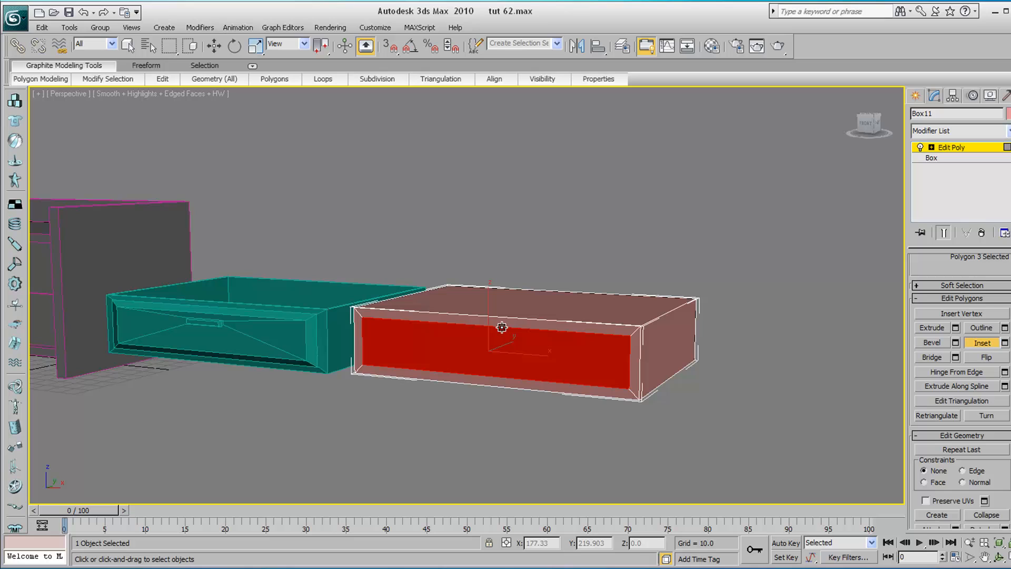
{"action": "left_click_drag", "start_coordinate": [502, 327], "coordinate": [485, 356]}
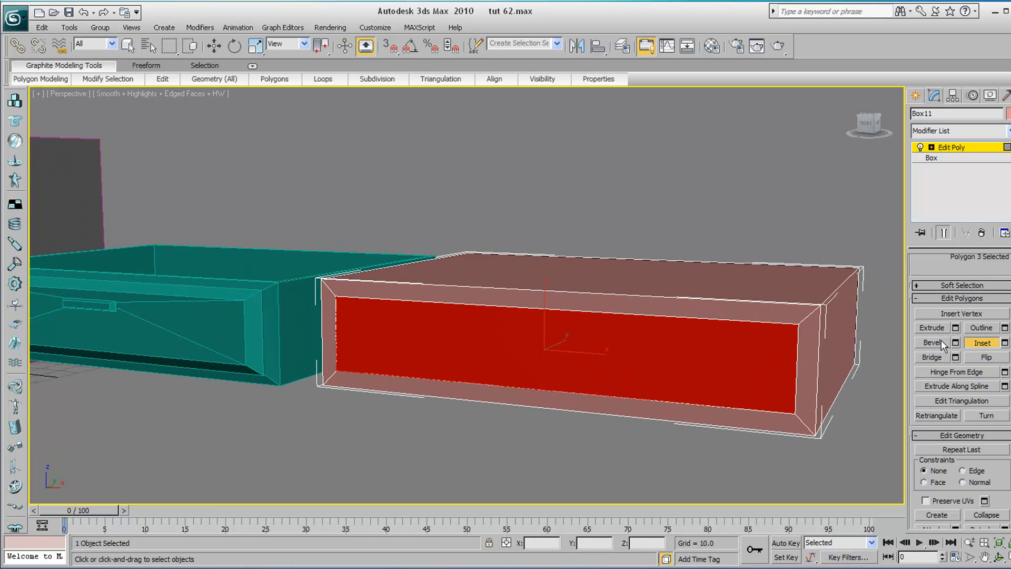
{"action": "left_click", "coordinate": [931, 328]}
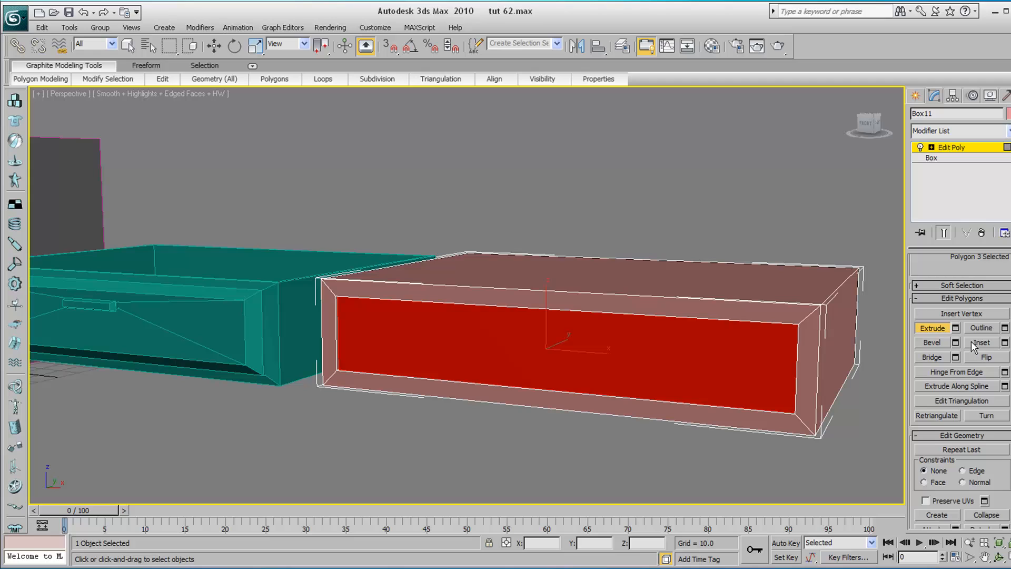
{"action": "left_click", "coordinate": [978, 342]}
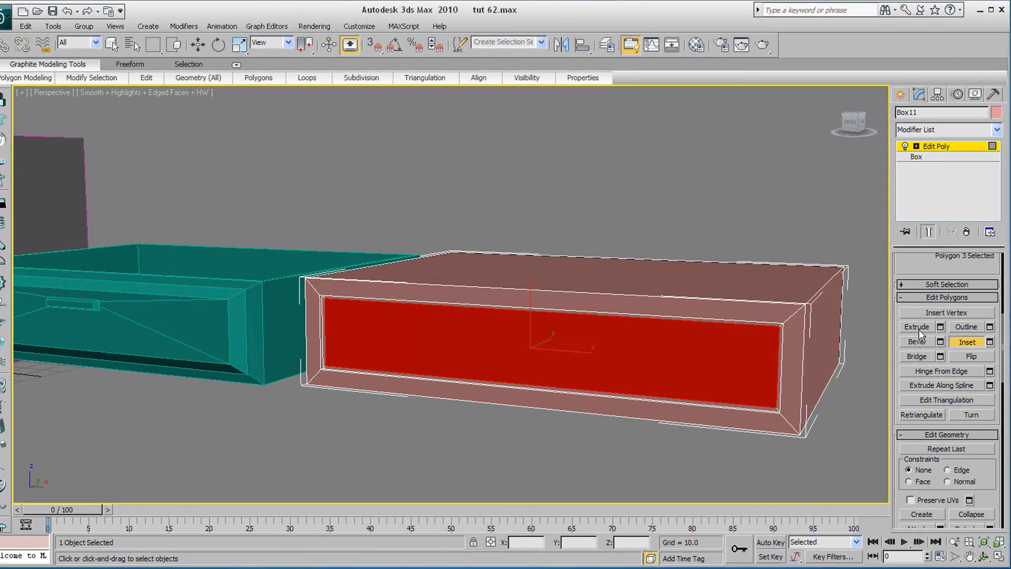
{"action": "left_click", "coordinate": [915, 326]}
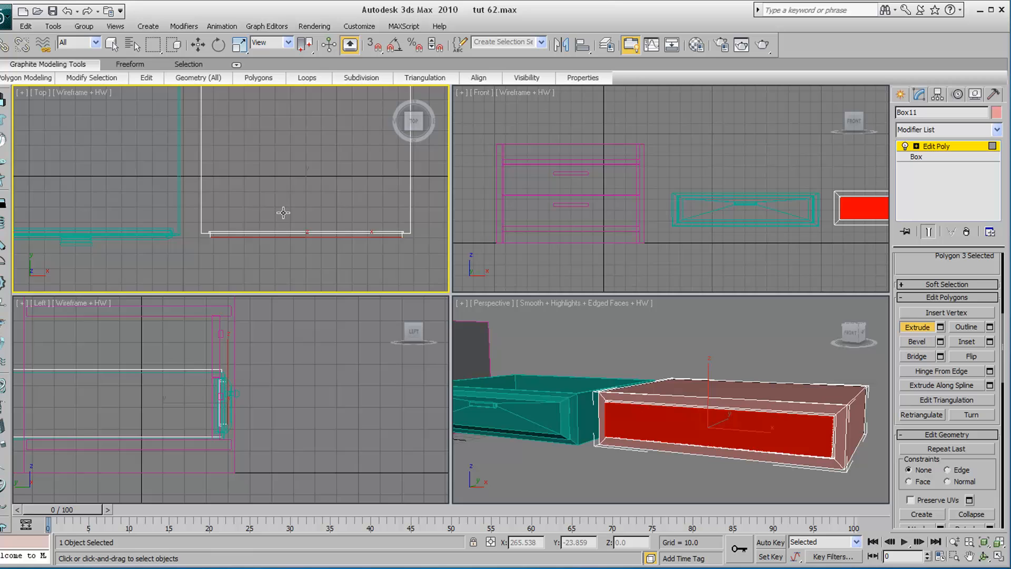
{"action": "left_click", "coordinate": [671, 393]}
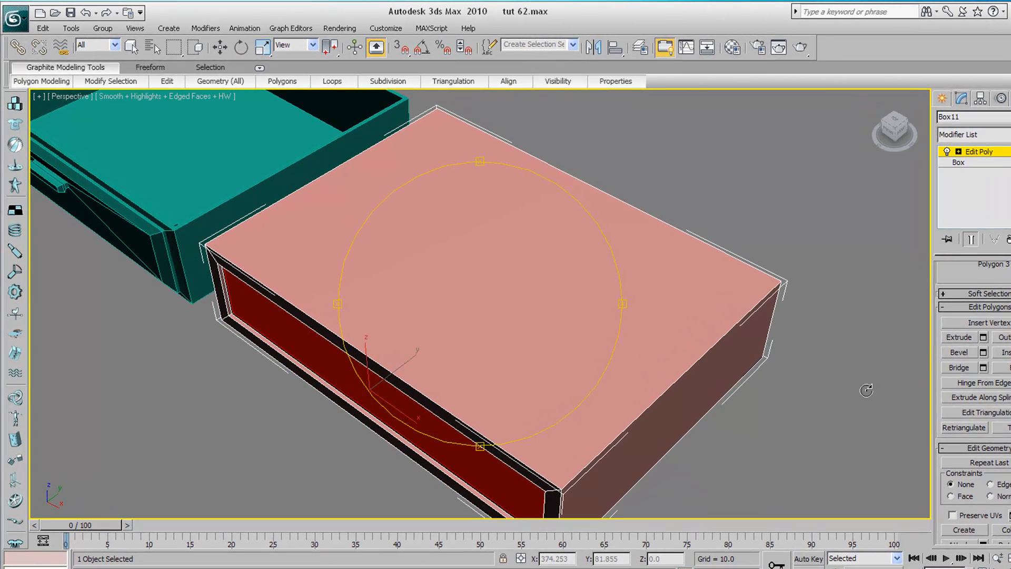
Extrude Box11's recessed front face again to form the framed inner panel.
{"action": "left_click", "coordinate": [959, 336]}
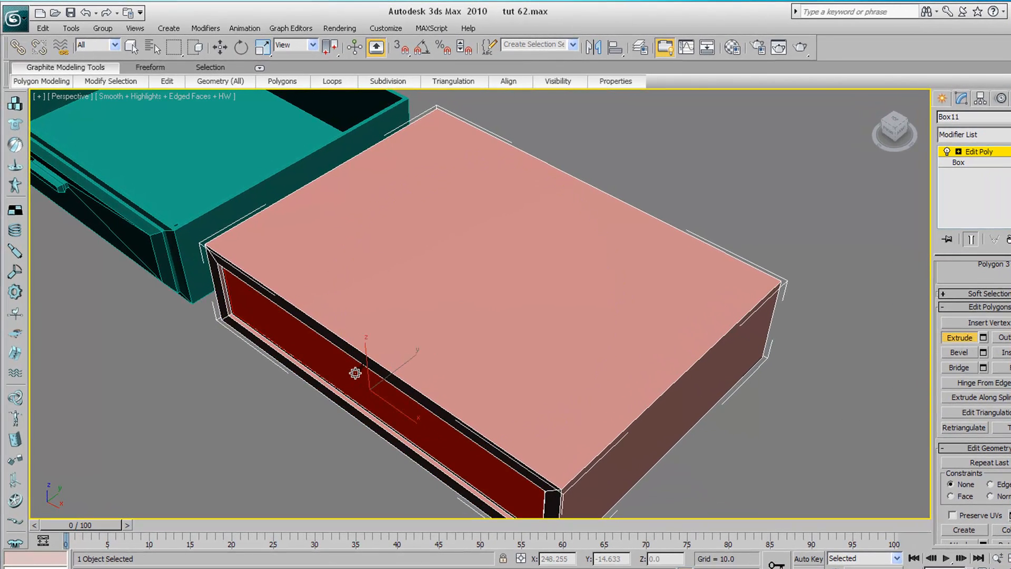
{"action": "left_click_drag", "start_coordinate": [355, 373], "coordinate": [357, 362]}
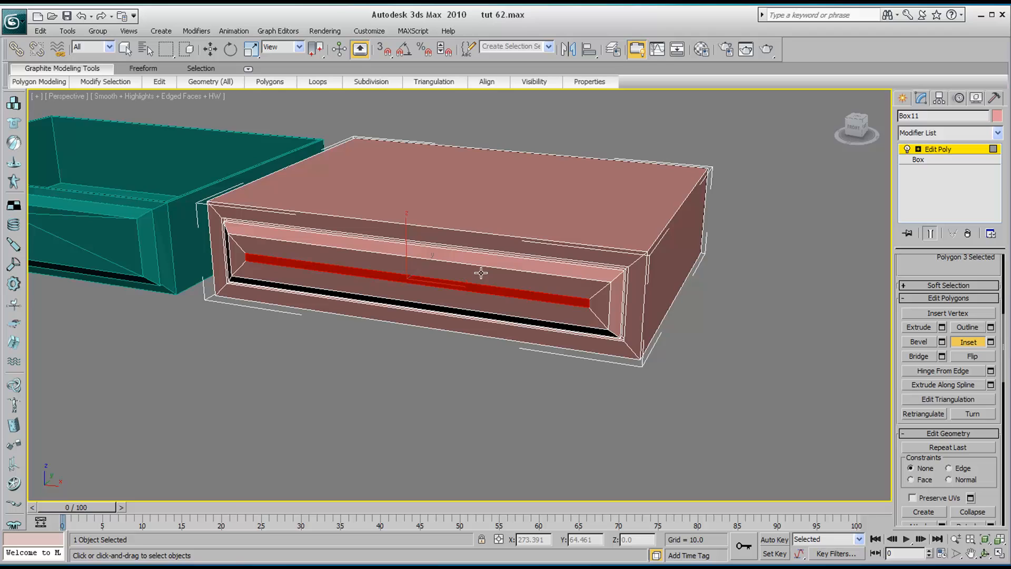
Face the drawer front, scale the strip to handle length, and extrude it slightly.
{"action": "left_click_drag", "start_coordinate": [480, 273], "coordinate": [322, 139]}
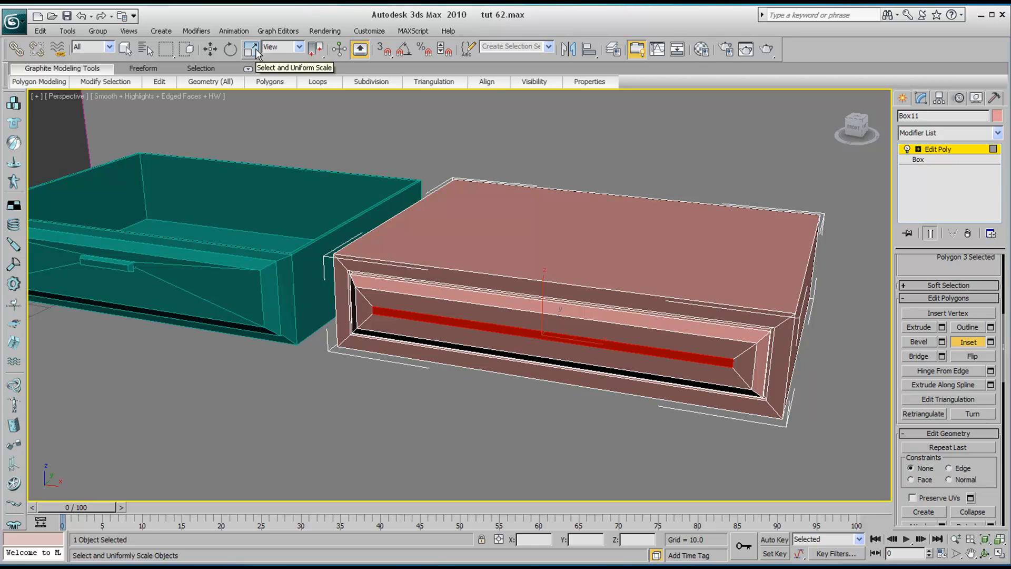
{"action": "left_click", "coordinate": [250, 48]}
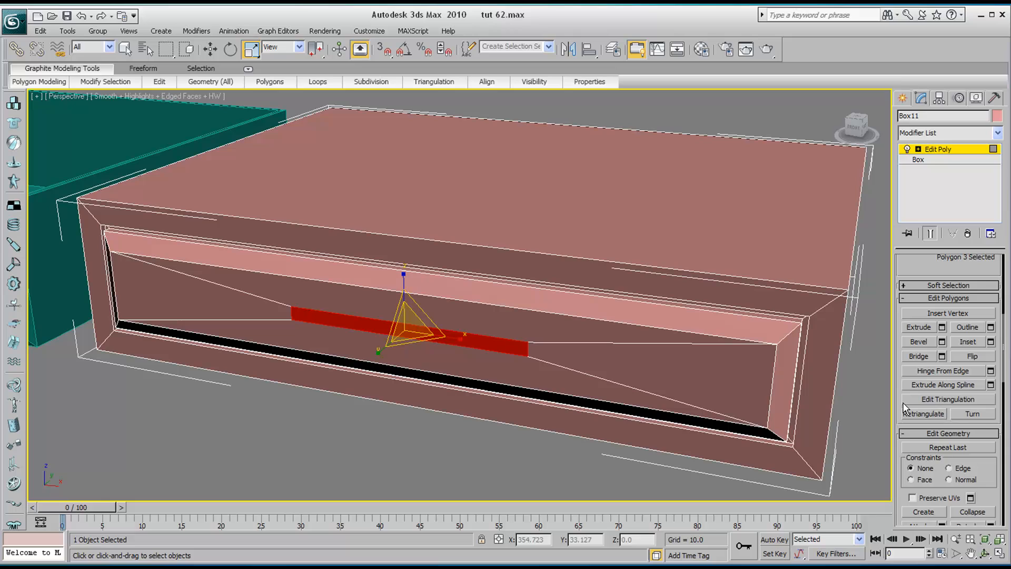
{"action": "left_click", "coordinate": [917, 326]}
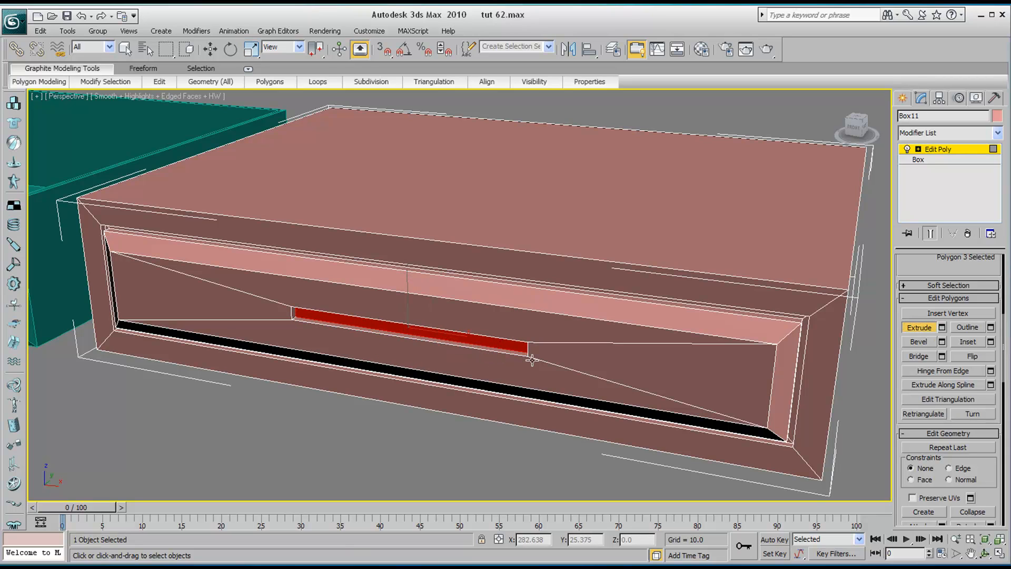
{"action": "left_click", "coordinate": [967, 342]}
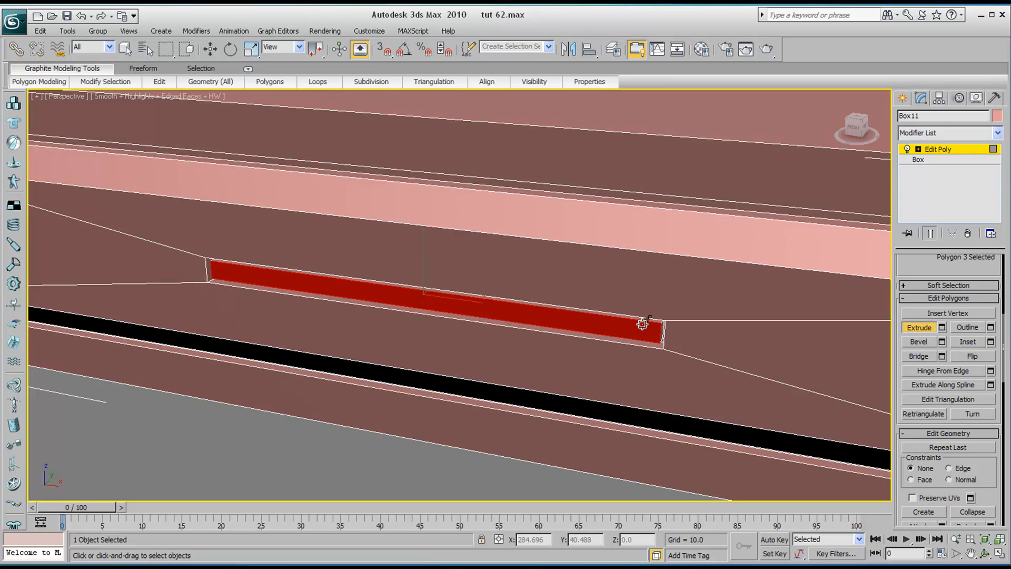
Pull the handle strip outward and bevel it into a tapered raised bar.
{"action": "left_click_drag", "start_coordinate": [643, 324], "coordinate": [643, 320]}
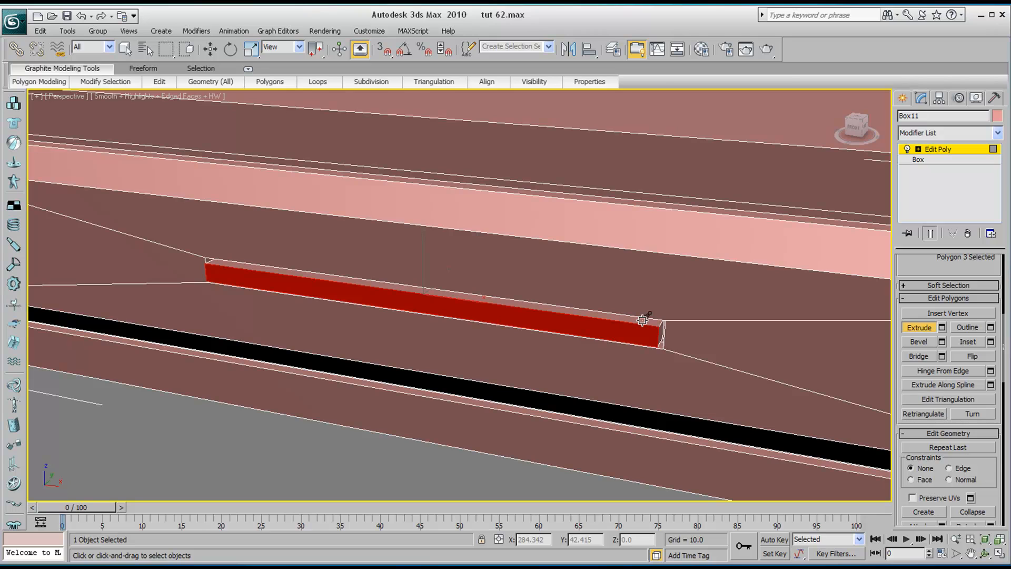
{"action": "mouse_move", "coordinate": [650, 358]}
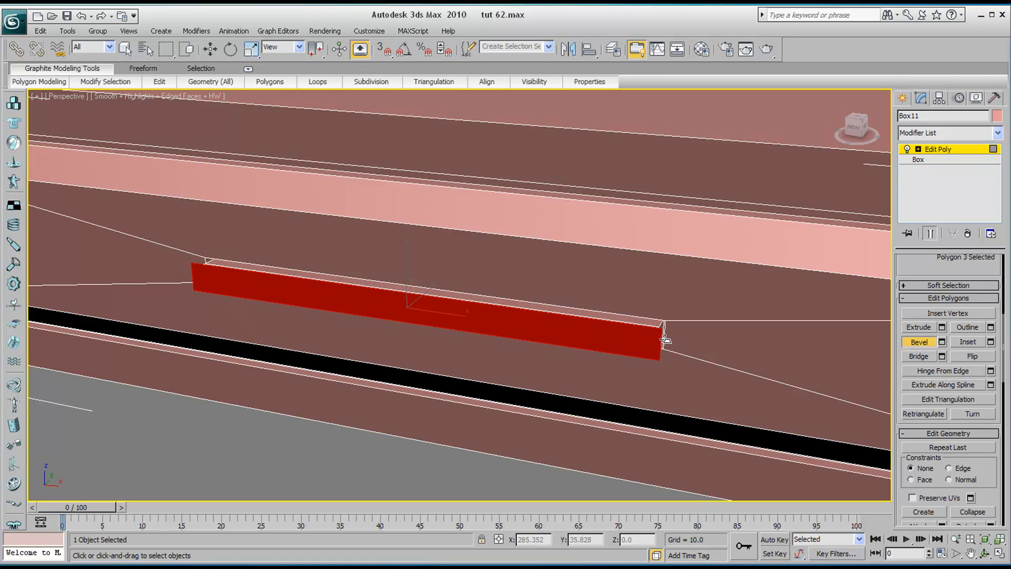
{"action": "left_click", "coordinate": [918, 326]}
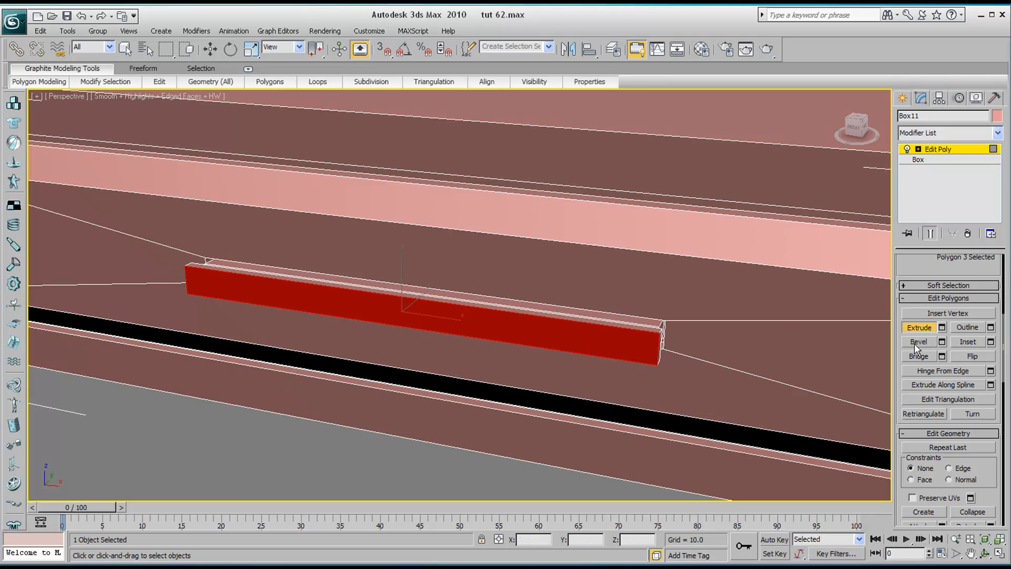
{"action": "left_click", "coordinate": [918, 341]}
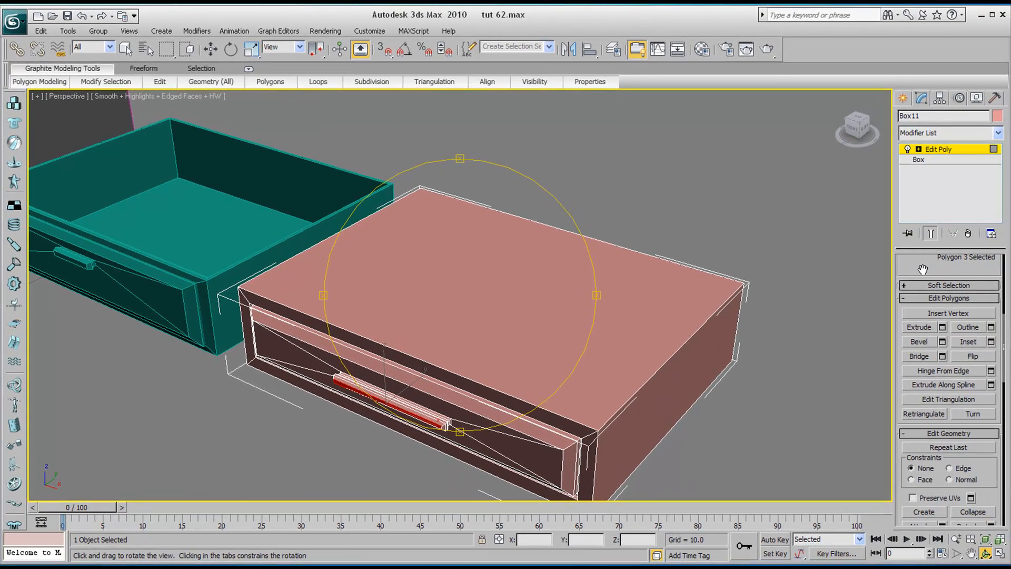
{"action": "left_click", "coordinate": [962, 360]}
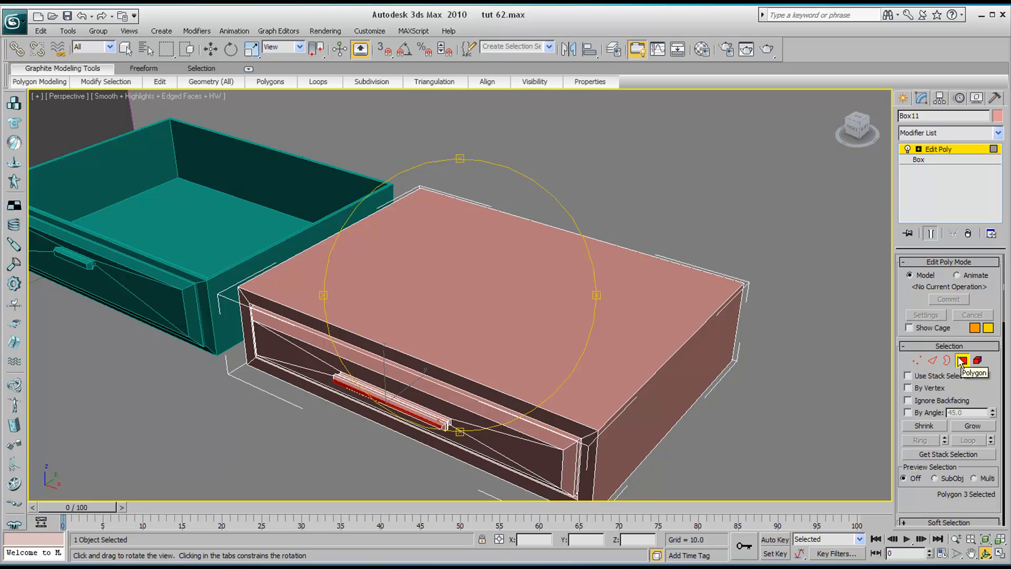
{"action": "mouse_move", "coordinate": [211, 49]}
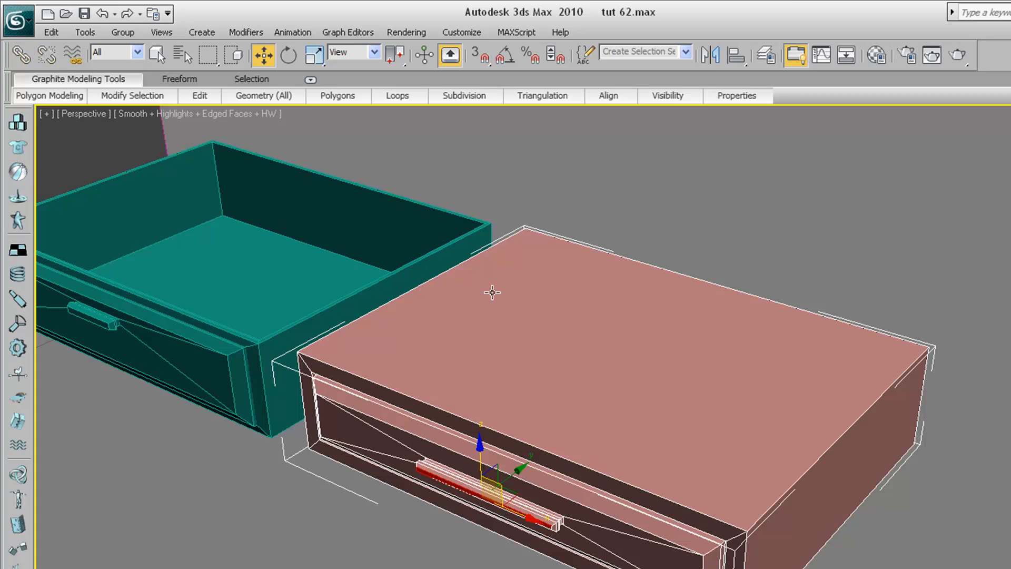
Select Box11's top polygon.
{"action": "left_click", "coordinate": [491, 292]}
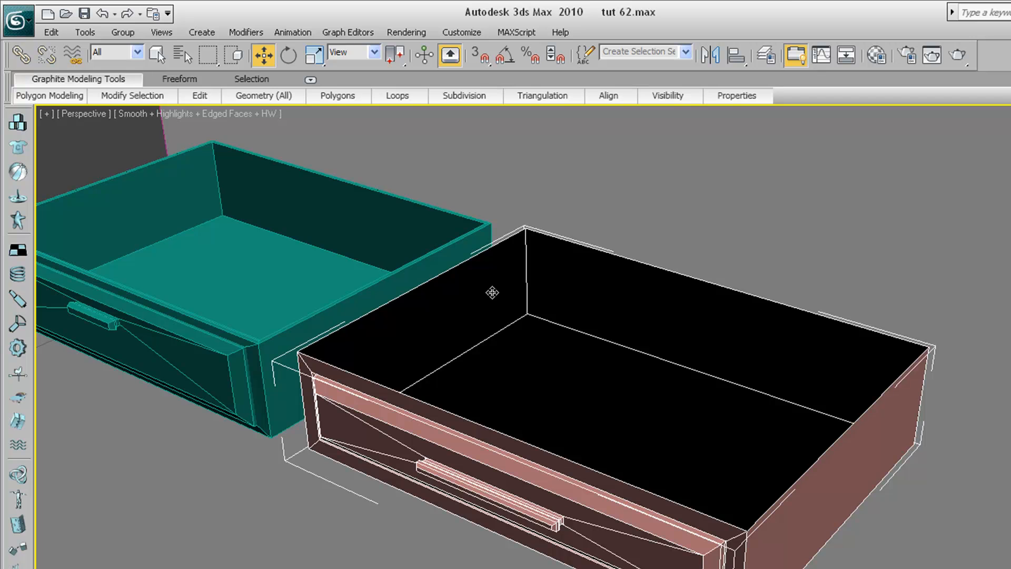
{"action": "left_click", "coordinate": [542, 344]}
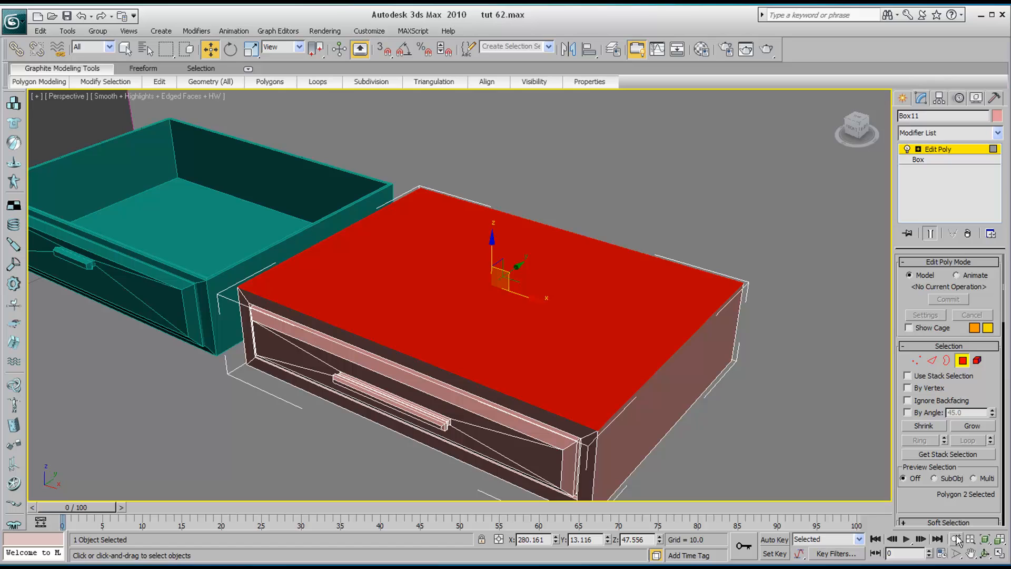
{"action": "mouse_move", "coordinate": [666, 355]}
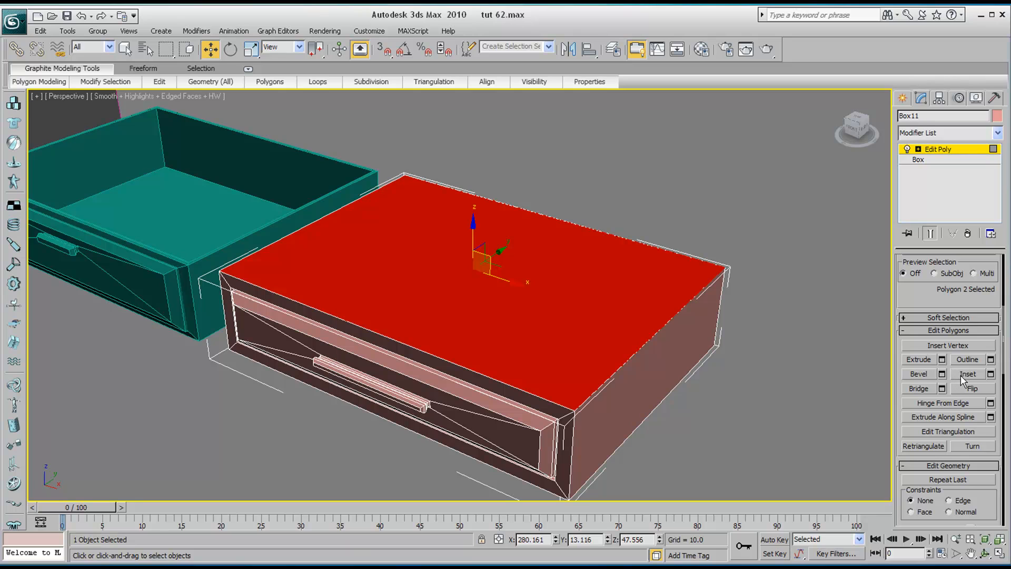
Inset Box11's top face into a thin rim and extrude it downward.
{"action": "left_click", "coordinate": [965, 374]}
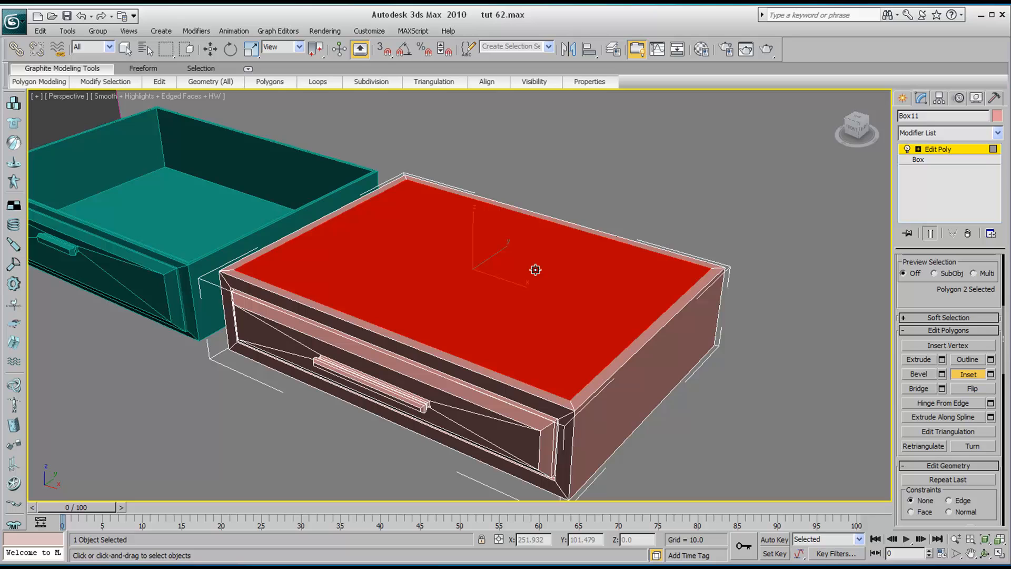
{"action": "left_click", "coordinate": [918, 359]}
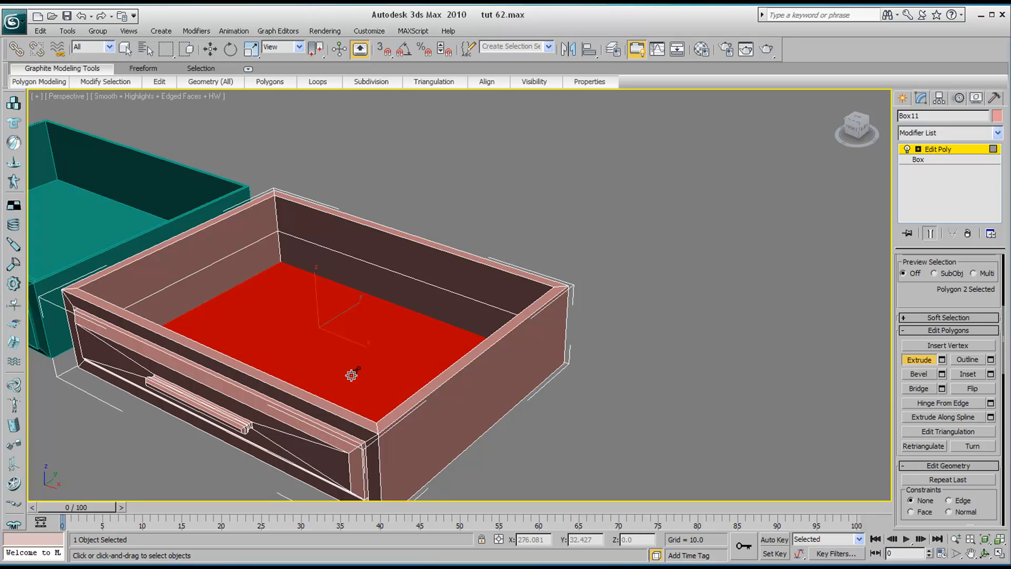
{"action": "left_click", "coordinate": [105, 82]}
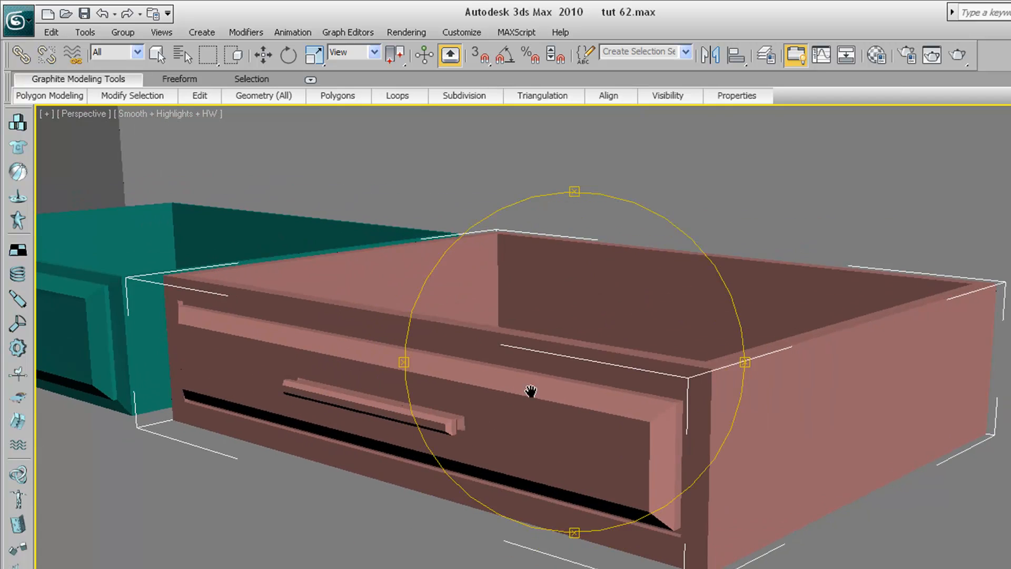
{"action": "left_click_drag", "start_coordinate": [531, 390], "coordinate": [470, 399]}
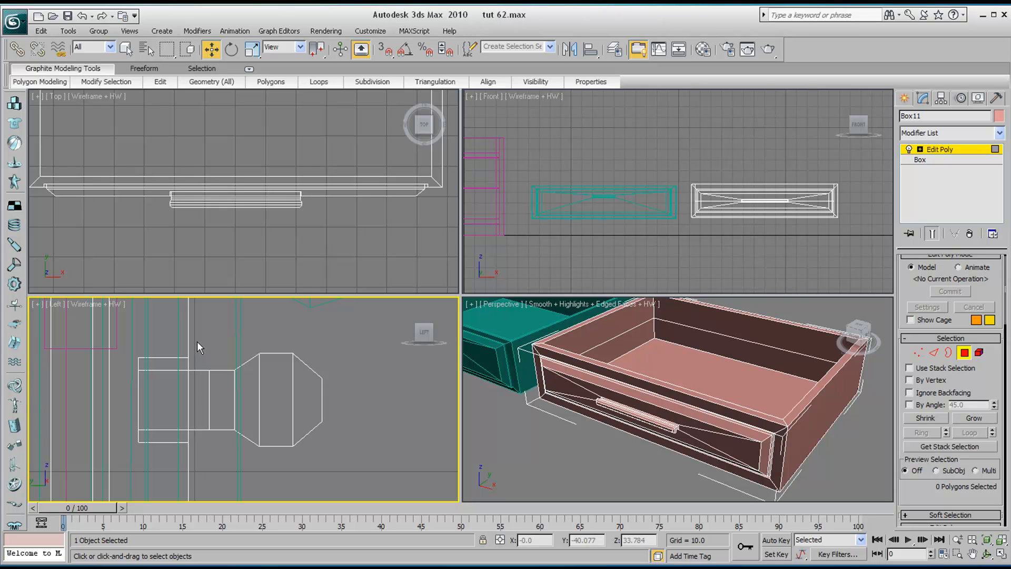
Check the drawer handle, maximize the Perspective view with Alt+W, and show creation options.
{"action": "left_click_drag", "start_coordinate": [199, 344], "coordinate": [354, 473]}
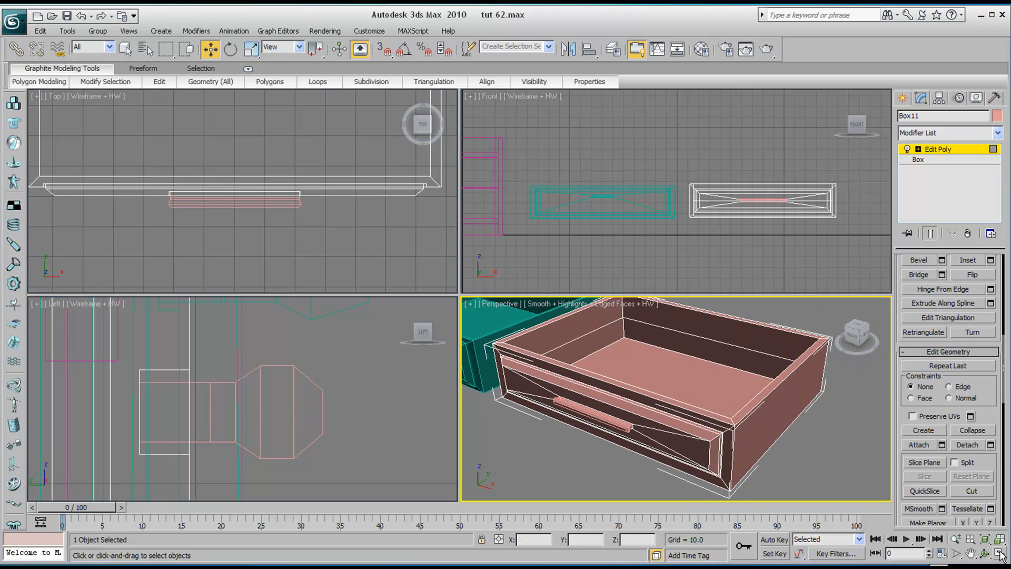
{"action": "key", "text": "alt+w"}
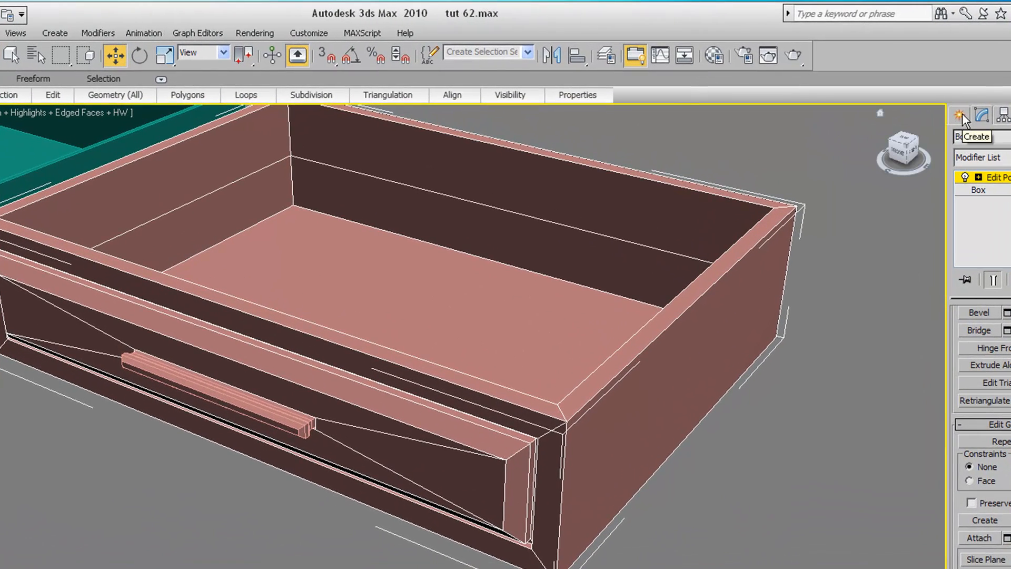
{"action": "left_click", "coordinate": [959, 115]}
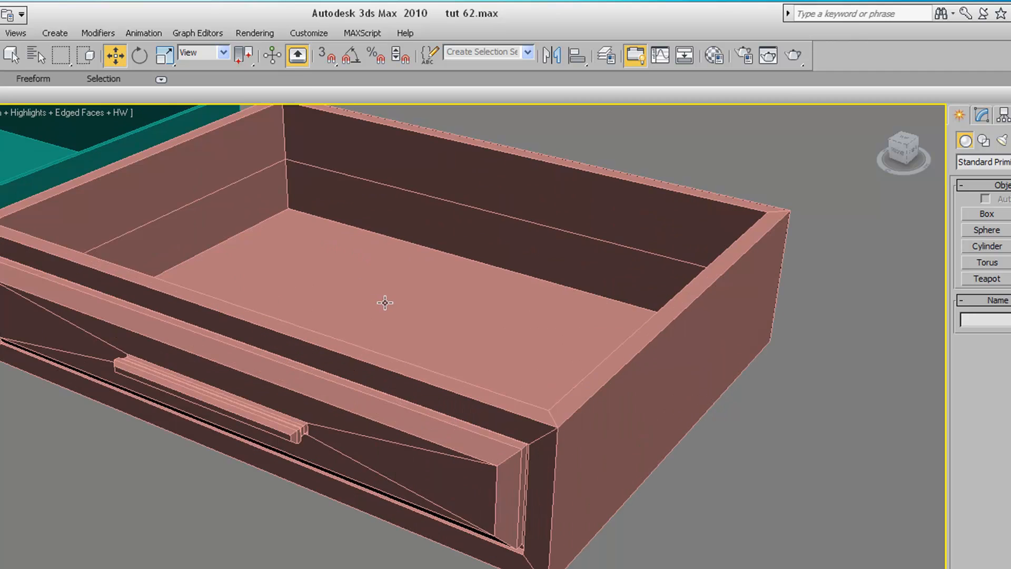
{"action": "mouse_move", "coordinate": [743, 55]}
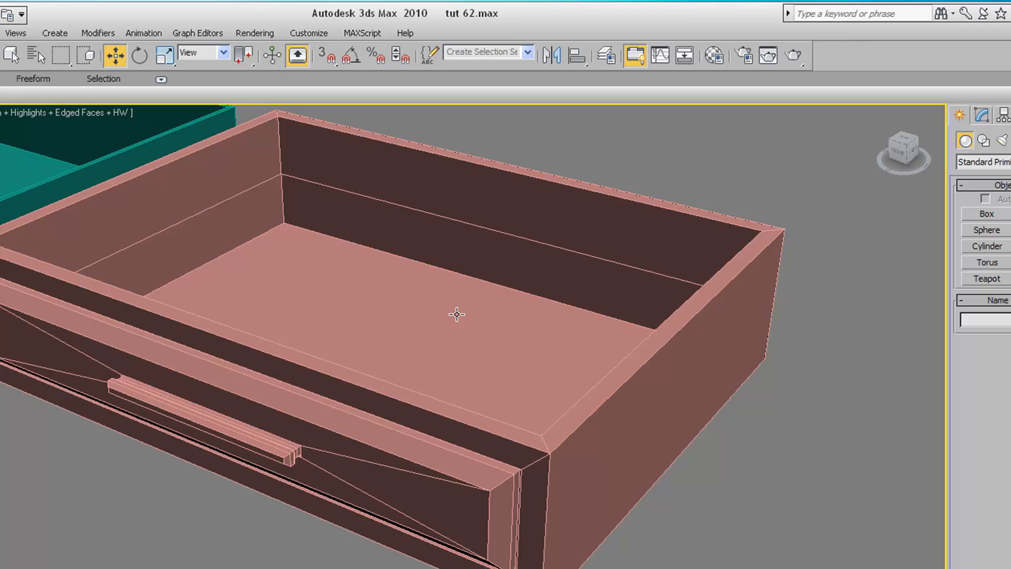
{"action": "mouse_move", "coordinate": [713, 55]}
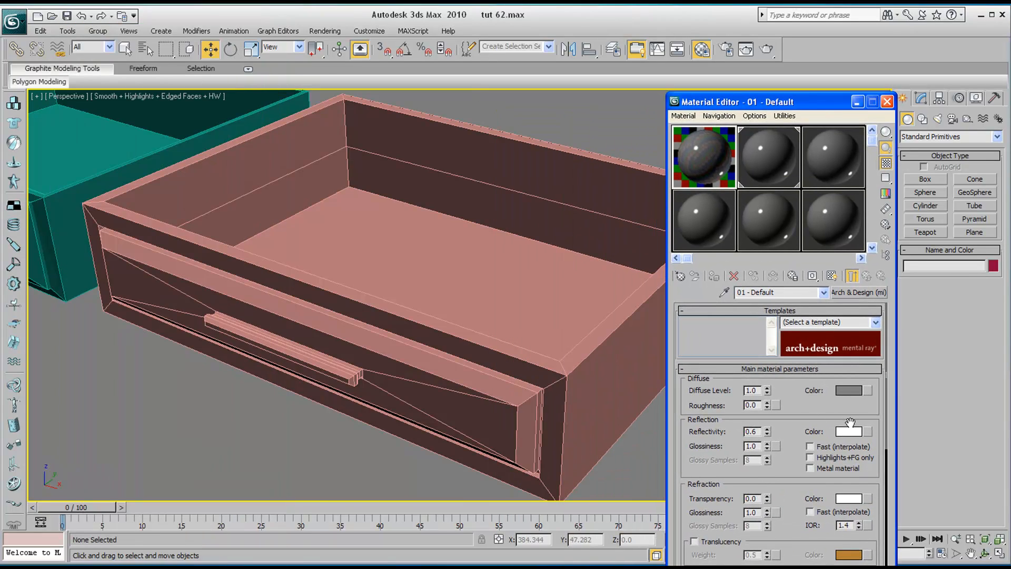
Set Box11's Diffuse colour to light blue after trying several hues.
{"action": "left_click", "coordinate": [850, 431]}
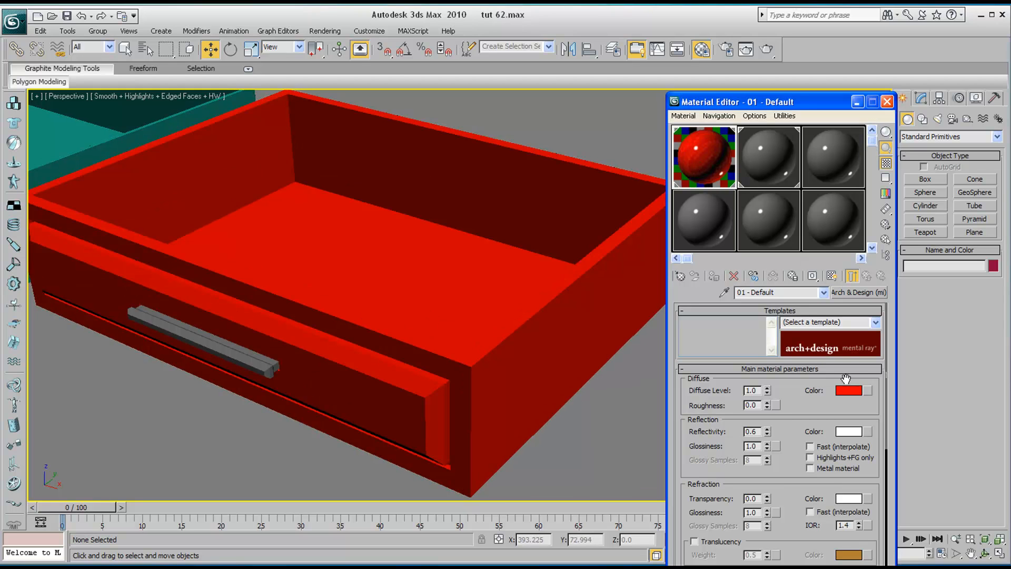
{"action": "left_click", "coordinate": [853, 390]}
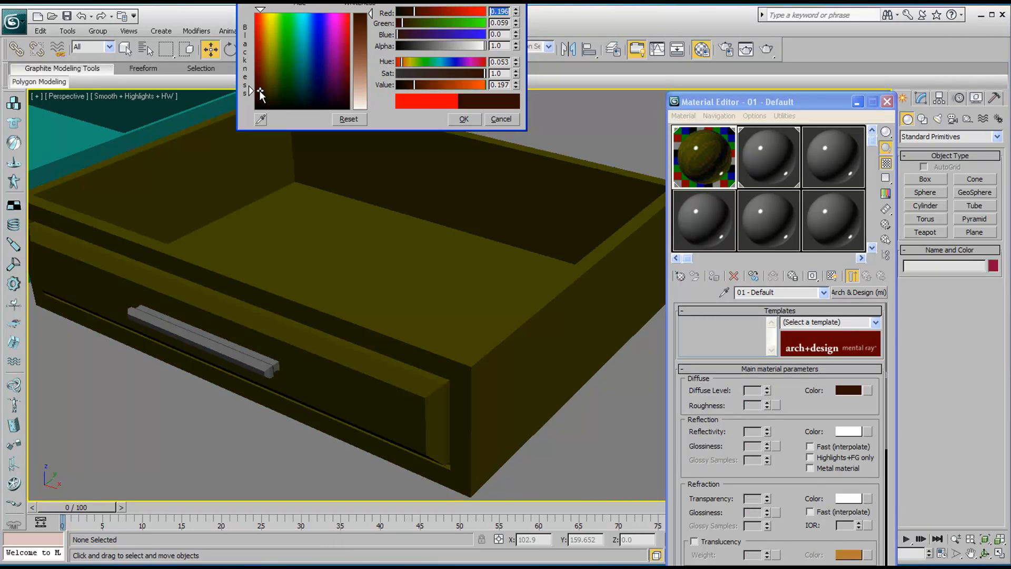
{"action": "left_click", "coordinate": [311, 46]}
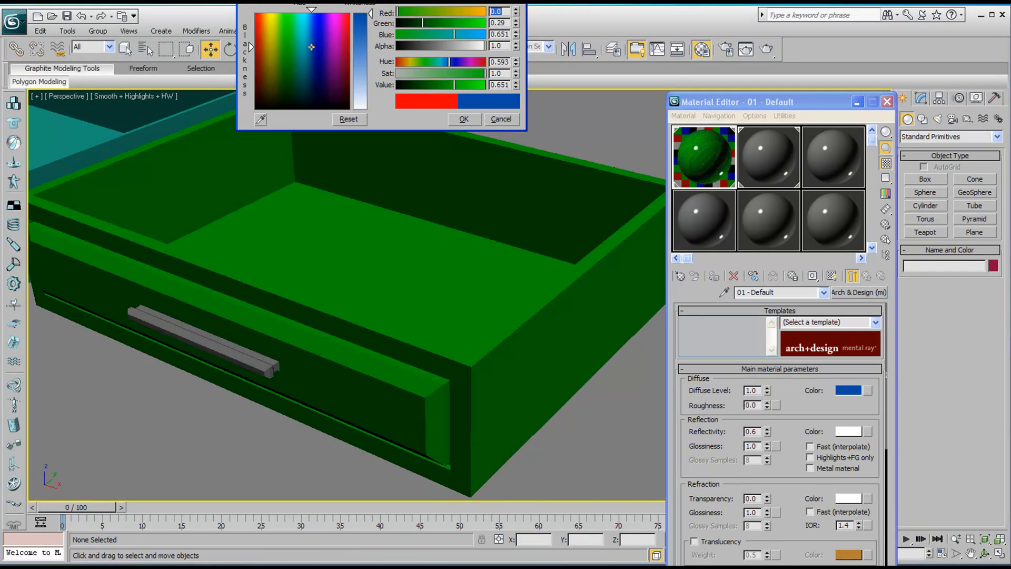
{"action": "left_click", "coordinate": [303, 62]}
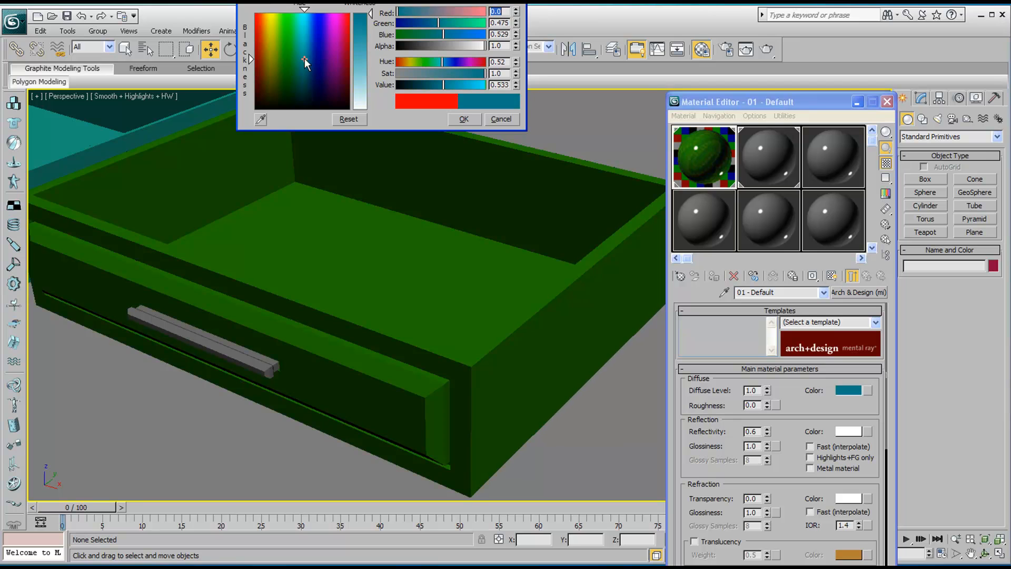
{"action": "left_click", "coordinate": [307, 34]}
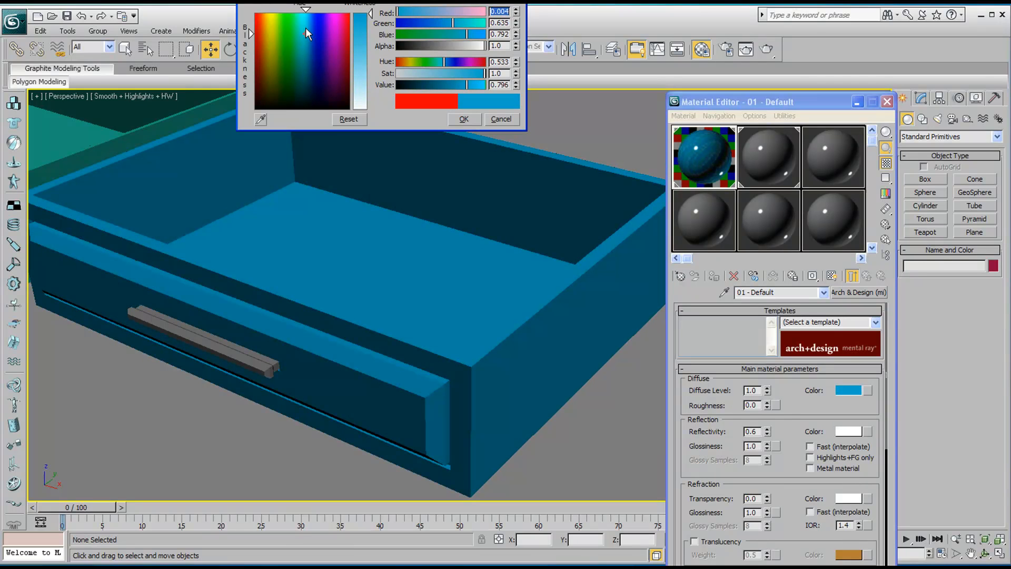
{"action": "left_click", "coordinate": [462, 119]}
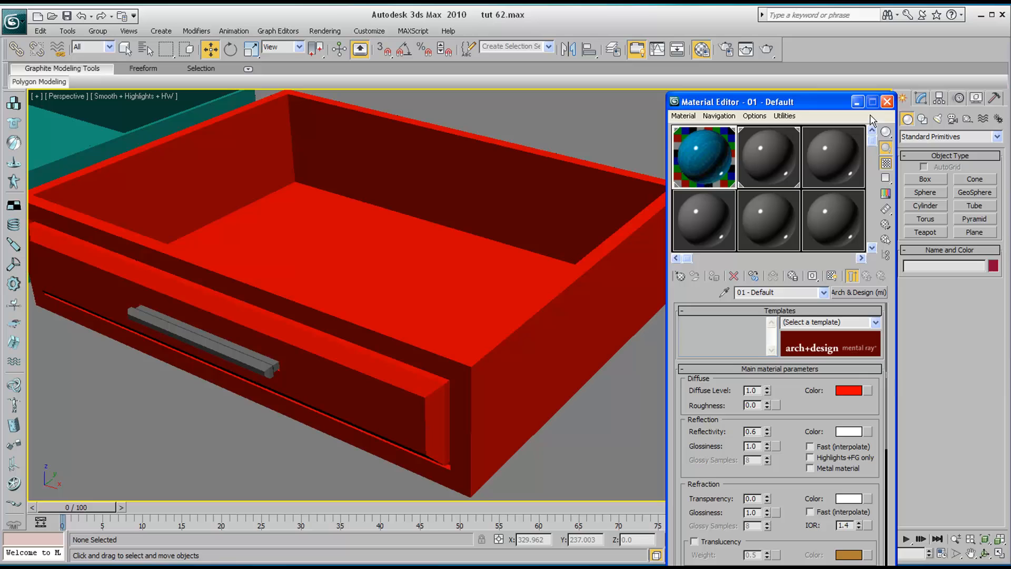
{"action": "left_click", "coordinate": [850, 390]}
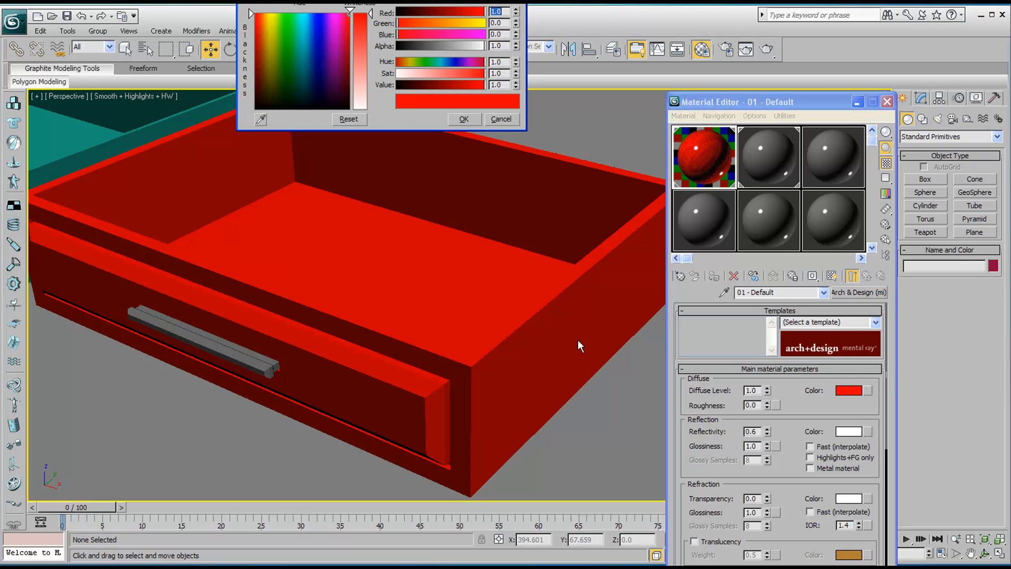
{"action": "left_click", "coordinate": [297, 45]}
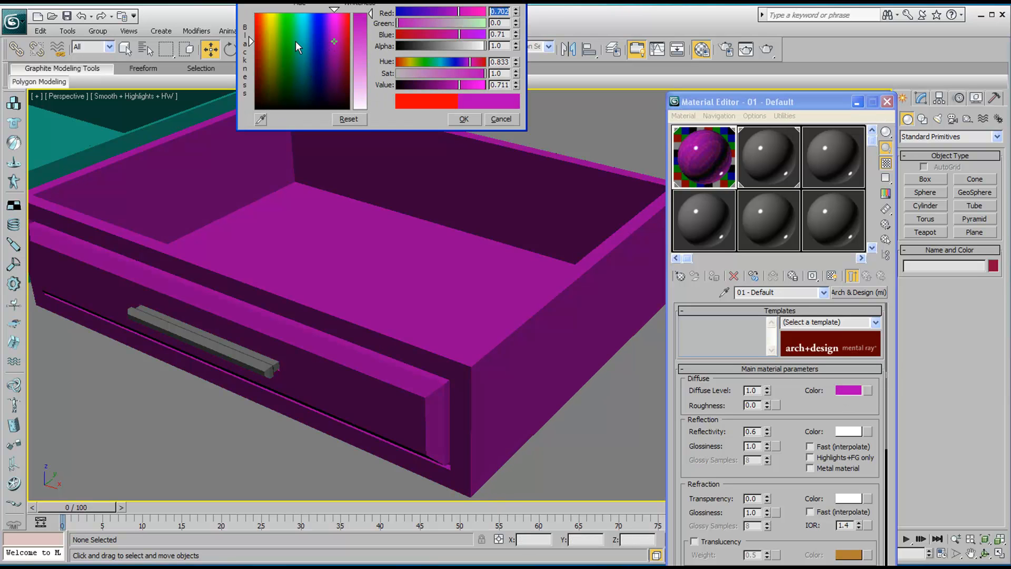
{"action": "left_click", "coordinate": [304, 43]}
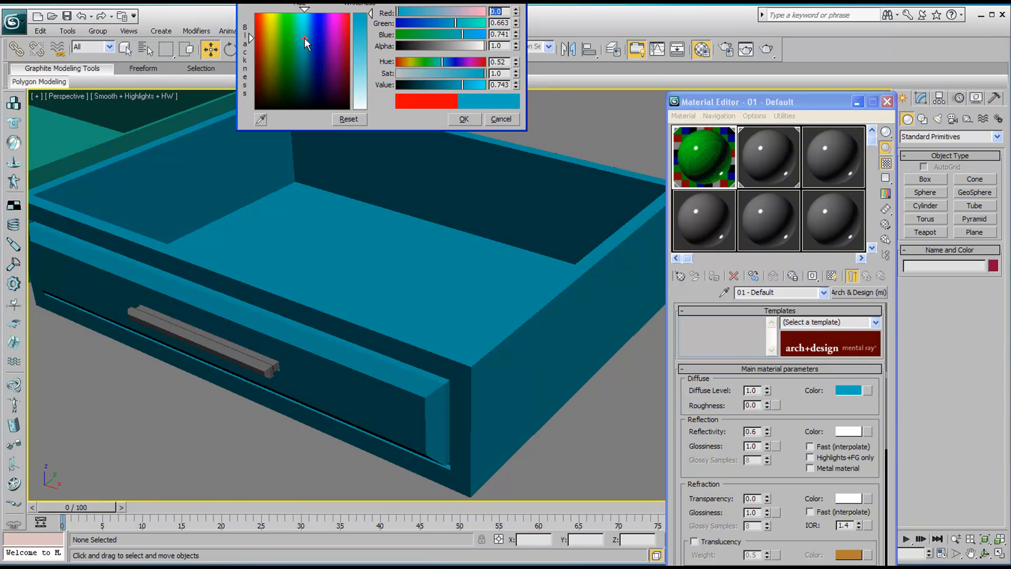
{"action": "left_click", "coordinate": [463, 118]}
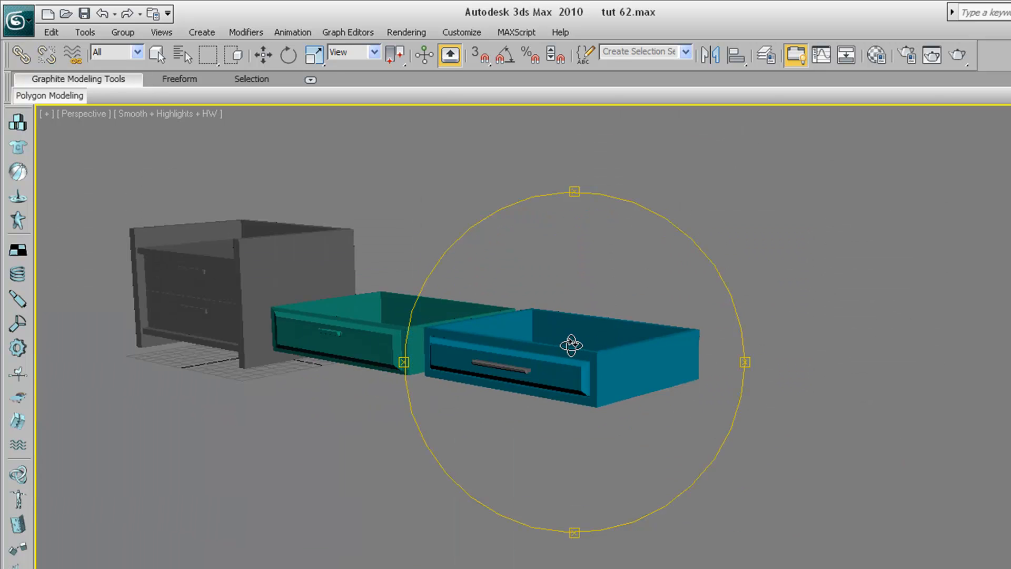
{"action": "left_click_drag", "start_coordinate": [571, 344], "coordinate": [619, 389]}
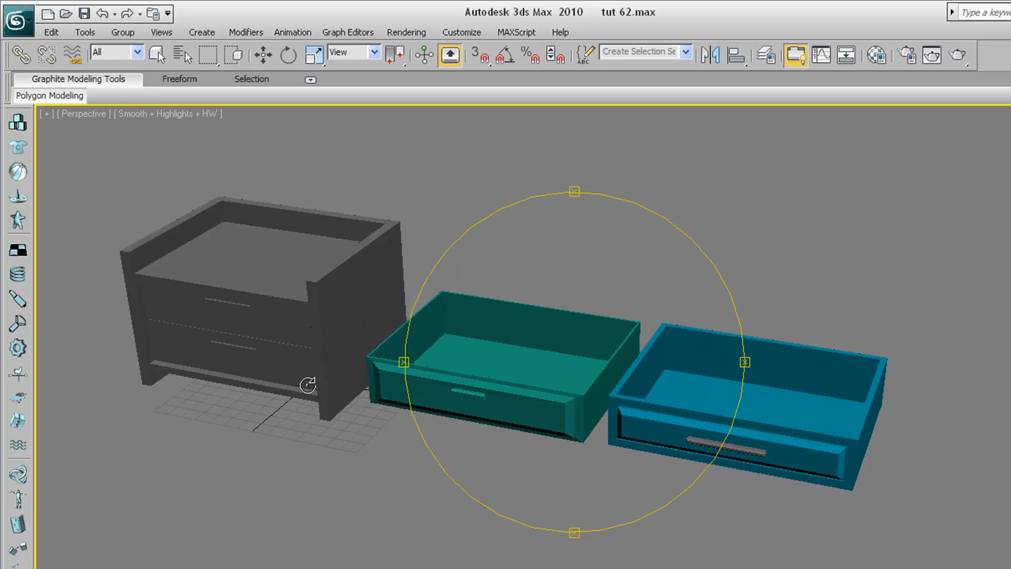
{"action": "mouse_move", "coordinate": [448, 426]}
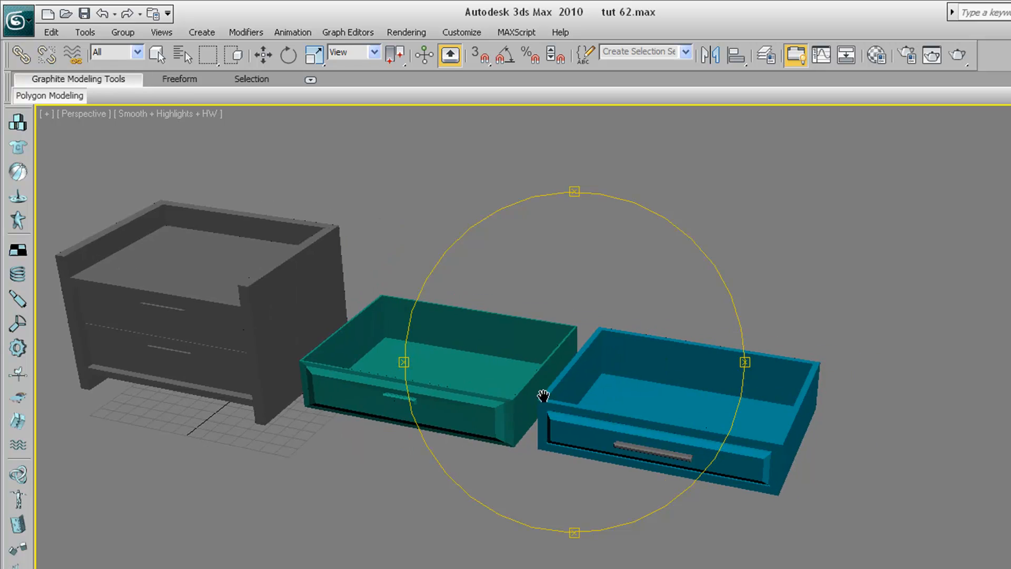
{"action": "left_click_drag", "start_coordinate": [542, 396], "coordinate": [658, 432]}
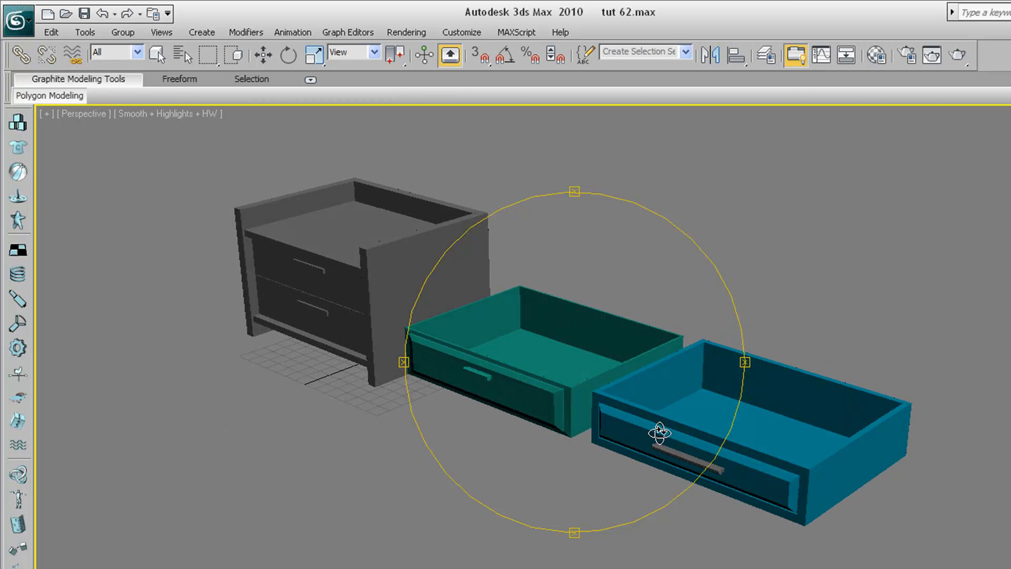
{"action": "left_click_drag", "start_coordinate": [658, 431], "coordinate": [541, 406]}
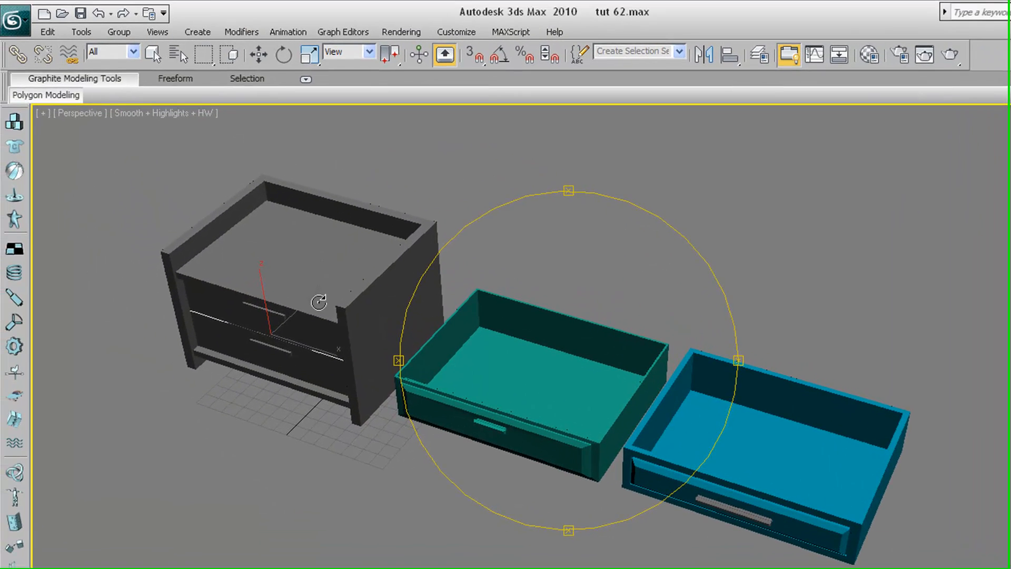
Remove the nightstand's old front panels and group the blue drawer with its handle as Group01.
{"action": "left_click", "coordinate": [262, 55]}
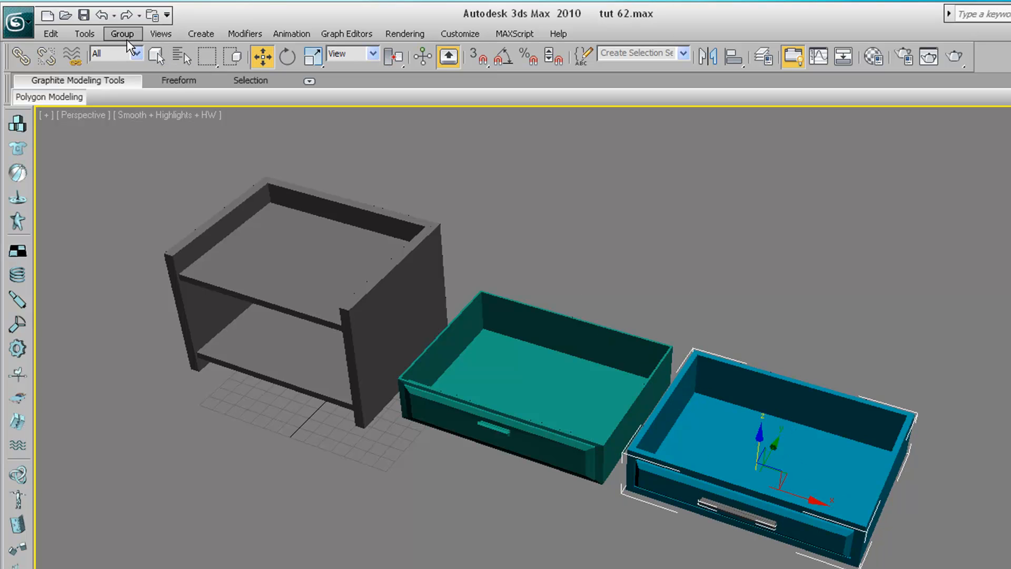
{"action": "left_click", "coordinate": [121, 34]}
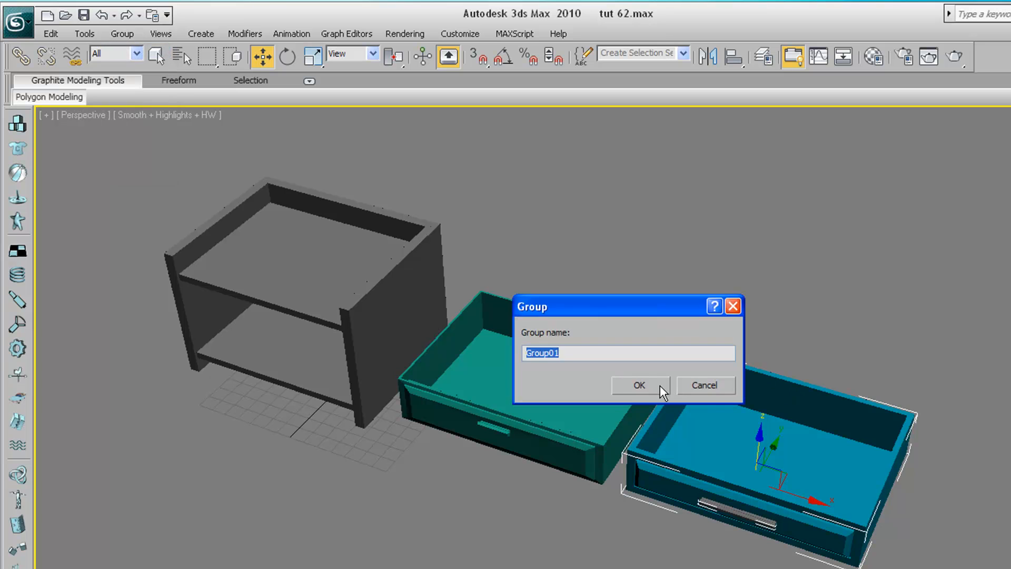
{"action": "left_click", "coordinate": [637, 385]}
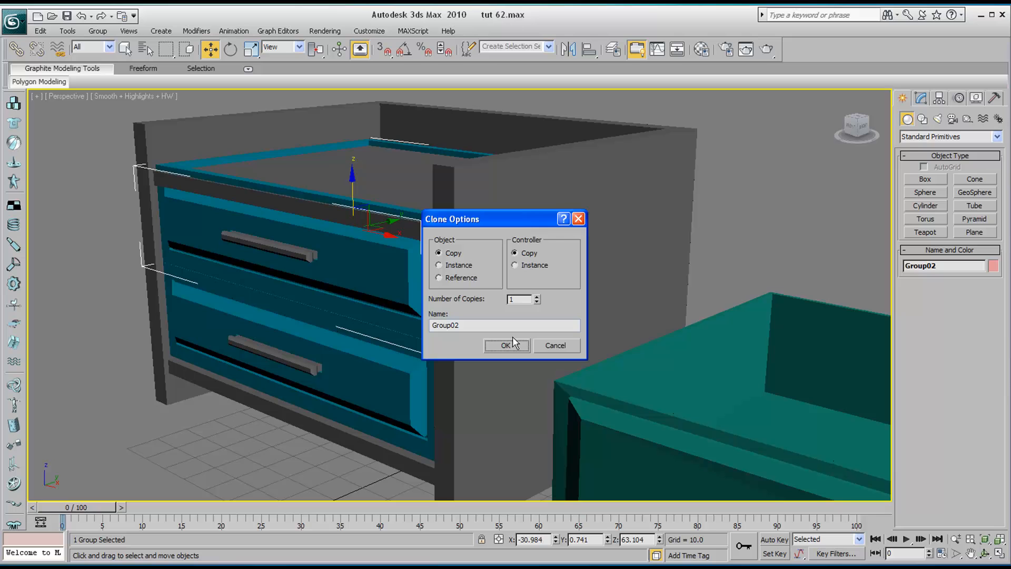
Clone the drawer group as a Copy named Group02.
{"action": "left_click", "coordinate": [505, 345]}
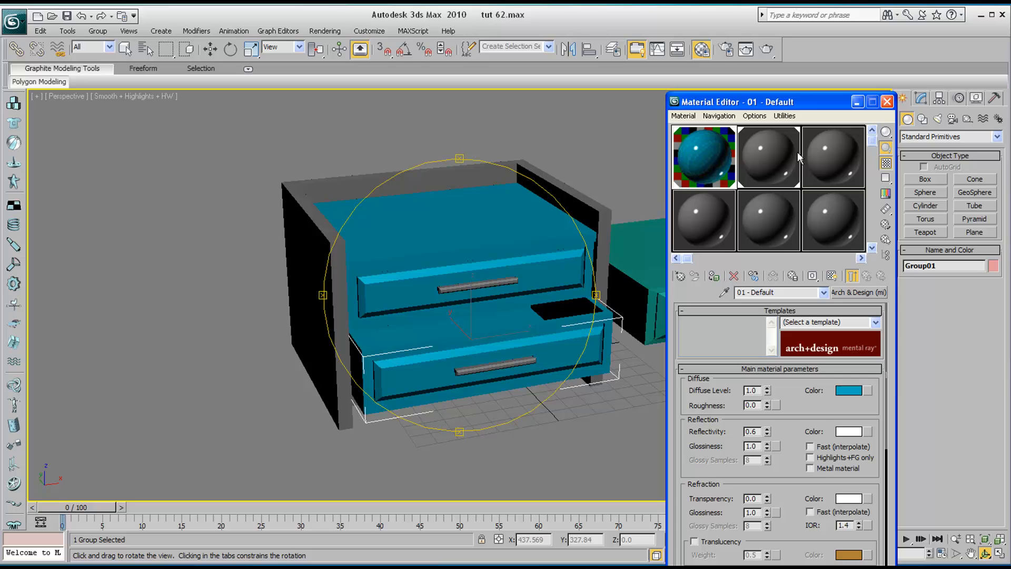
{"action": "mouse_move", "coordinate": [568, 203]}
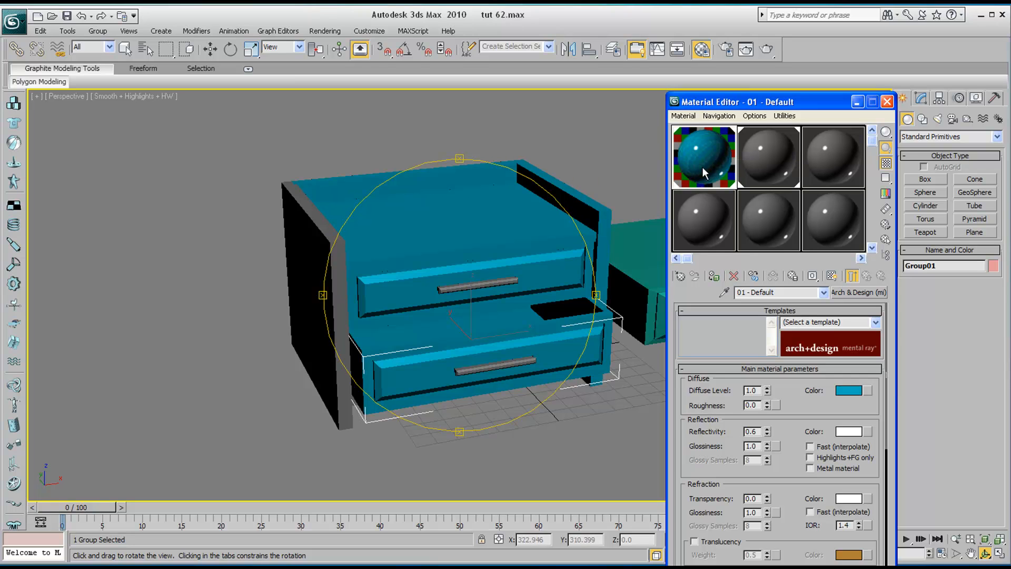
{"action": "mouse_move", "coordinate": [831, 143]}
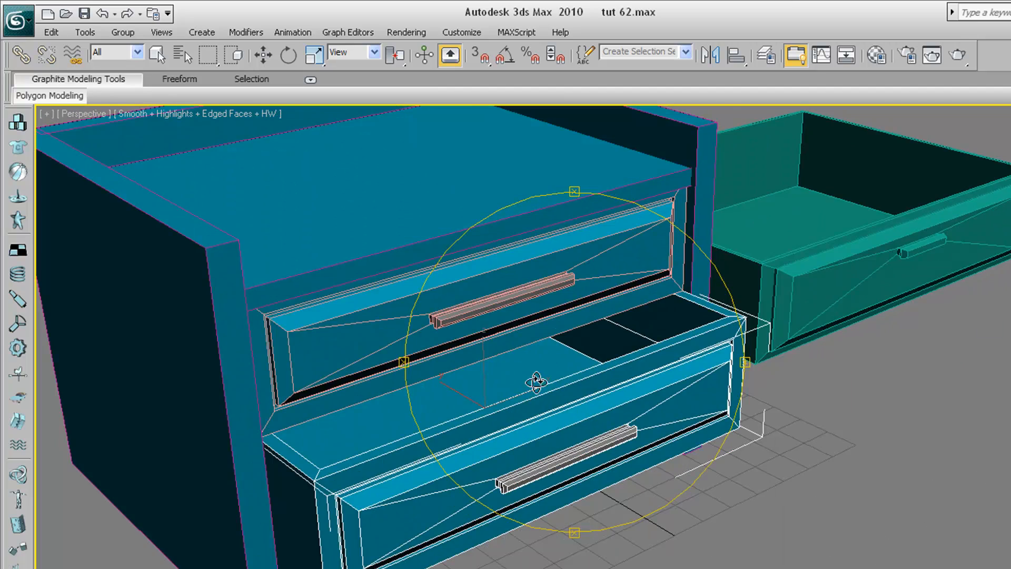
{"action": "left_click_drag", "start_coordinate": [534, 380], "coordinate": [580, 380]}
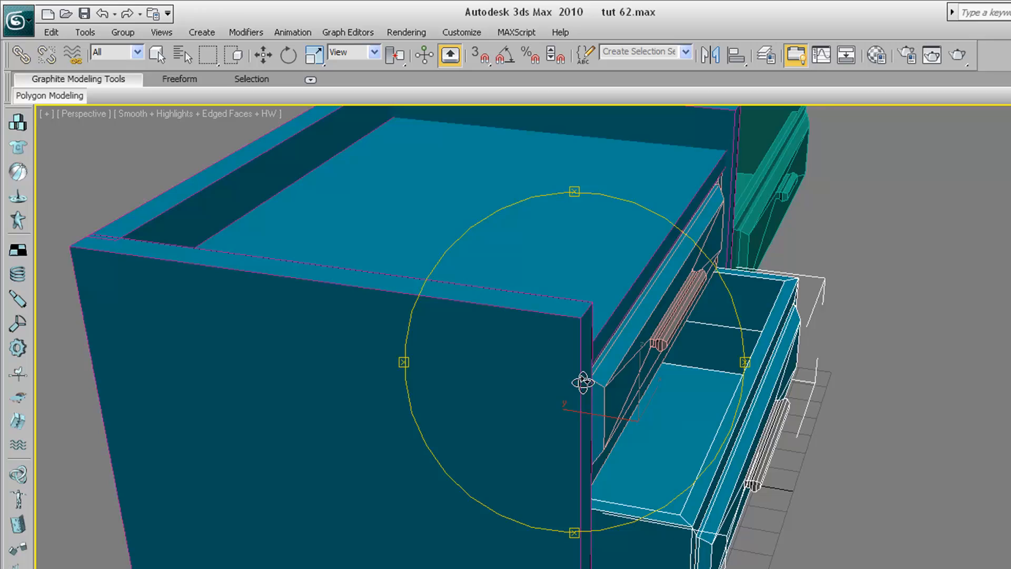
{"action": "left_click_drag", "start_coordinate": [583, 380], "coordinate": [556, 368]}
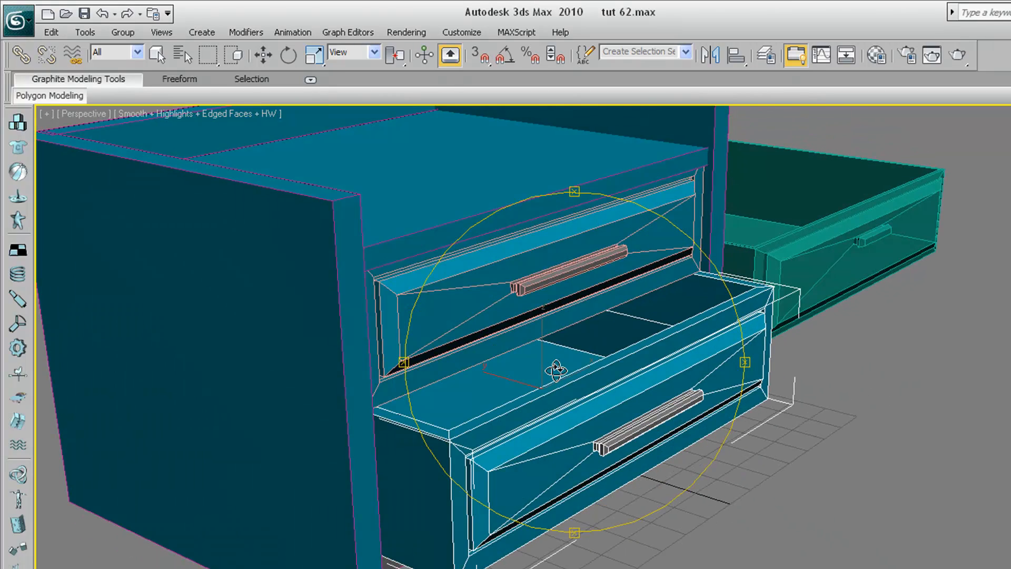
{"action": "left_click_drag", "start_coordinate": [554, 370], "coordinate": [619, 377]}
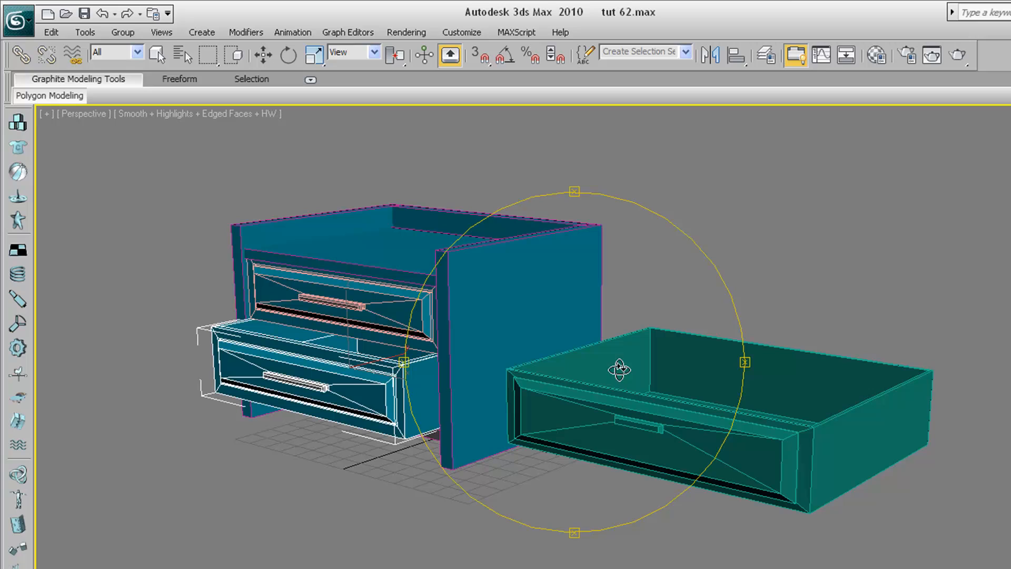
{"action": "mouse_move", "coordinate": [528, 351]}
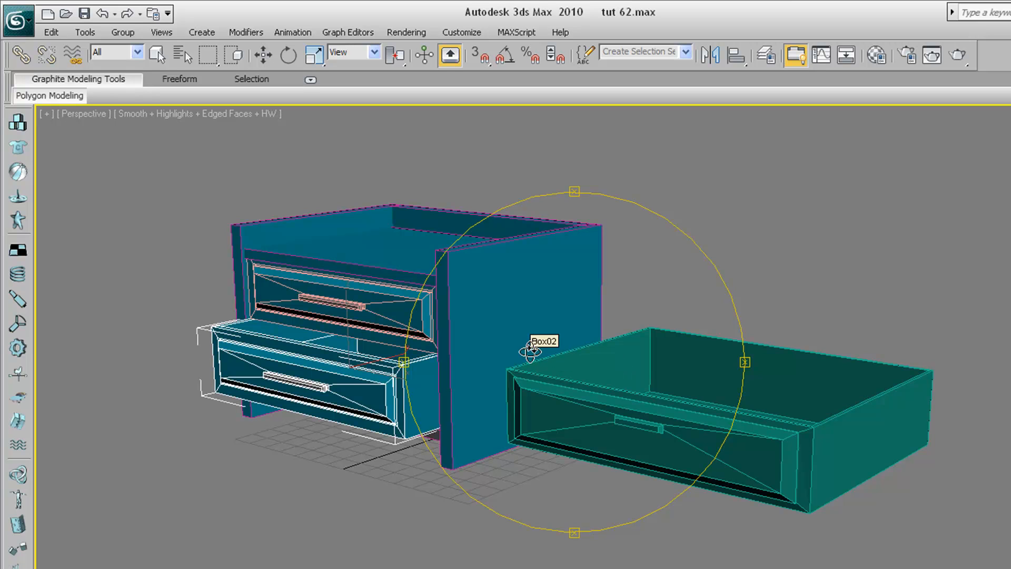